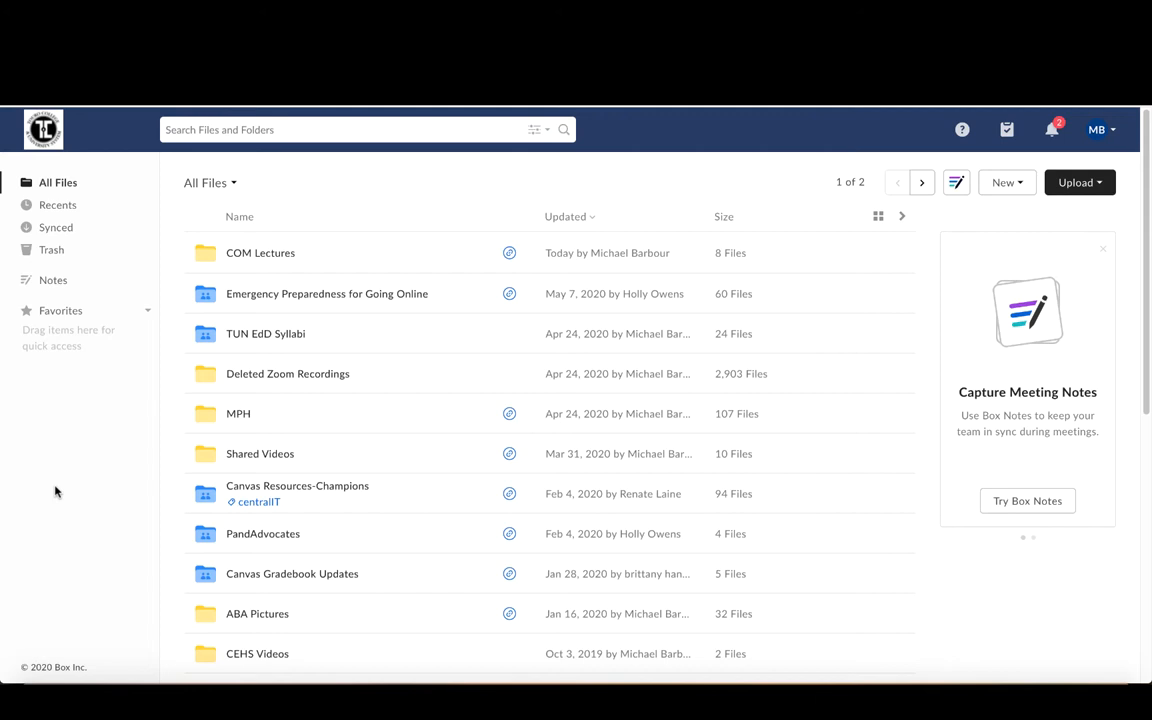
mouse_move(184, 412)
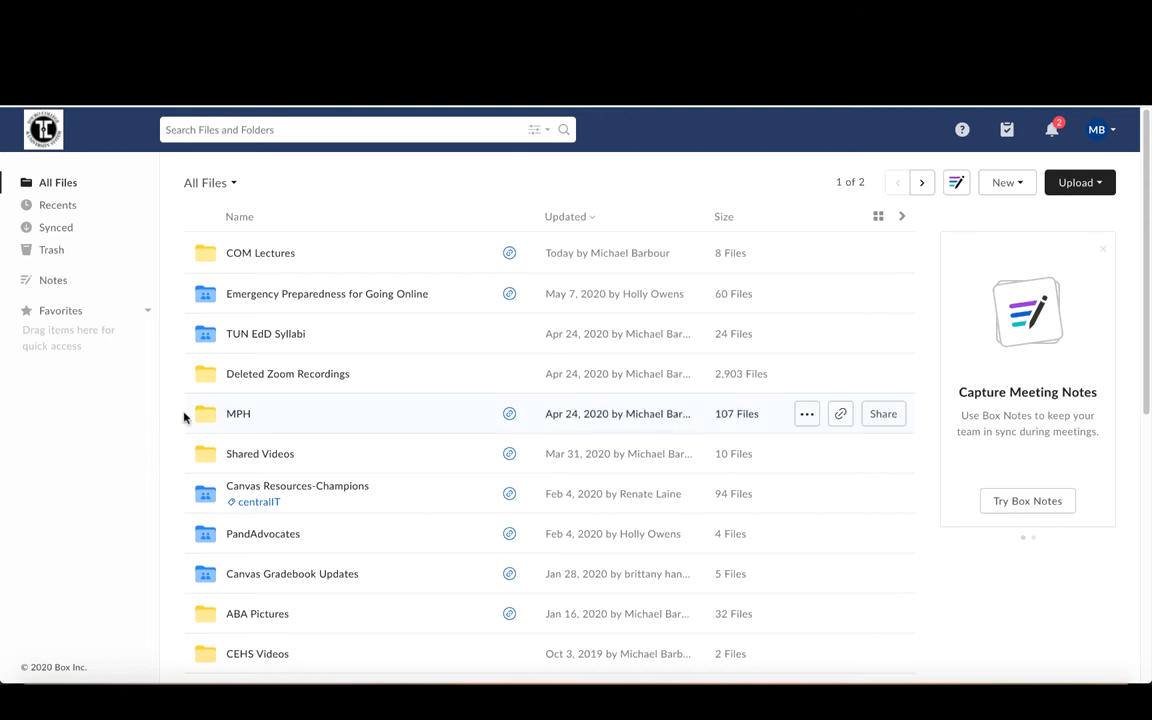
mouse_move(248, 292)
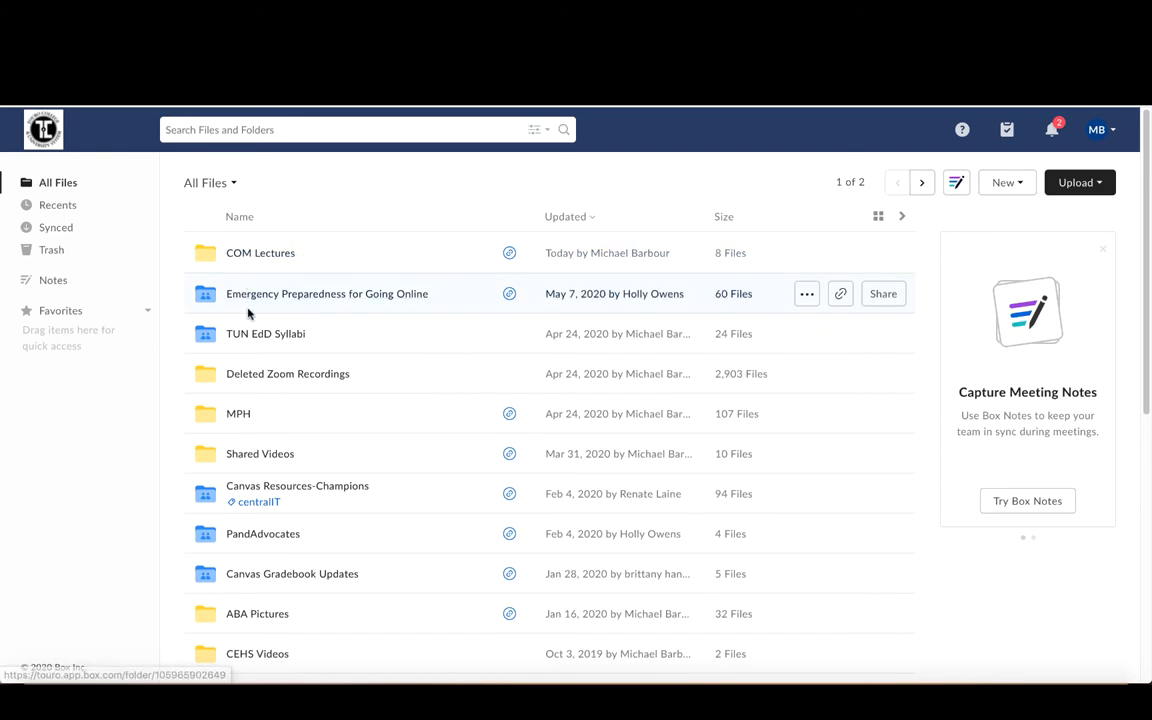
mouse_move(144, 450)
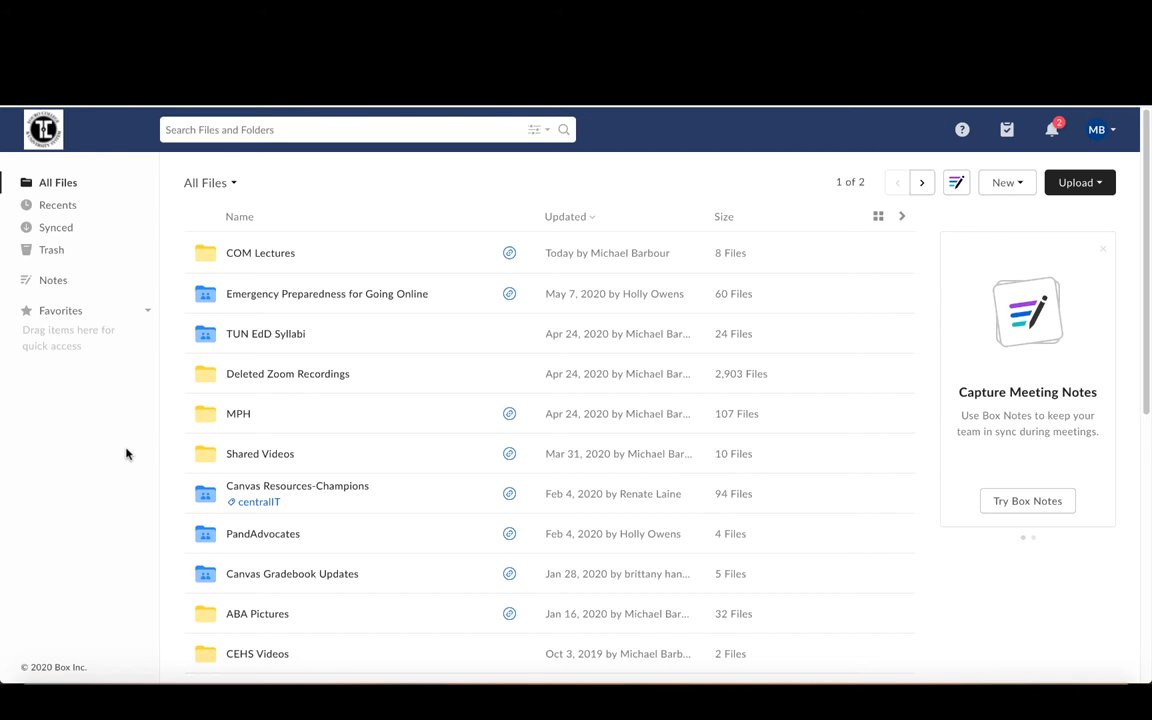
mouse_move(280, 412)
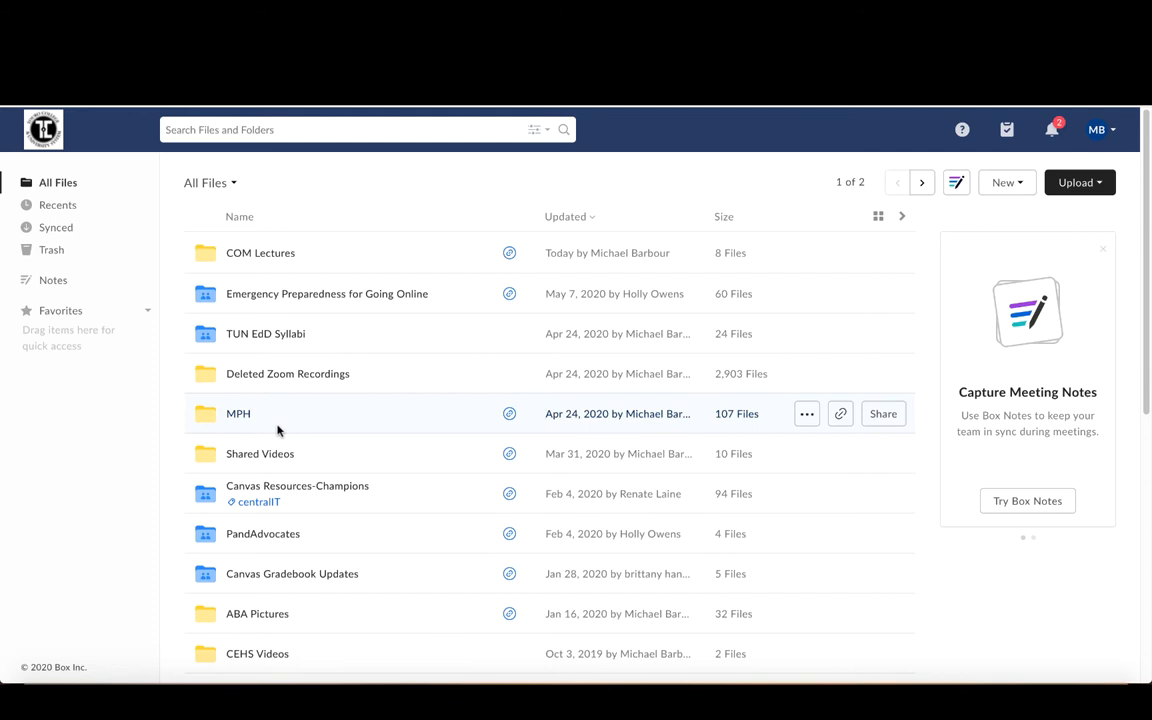
mouse_move(360, 210)
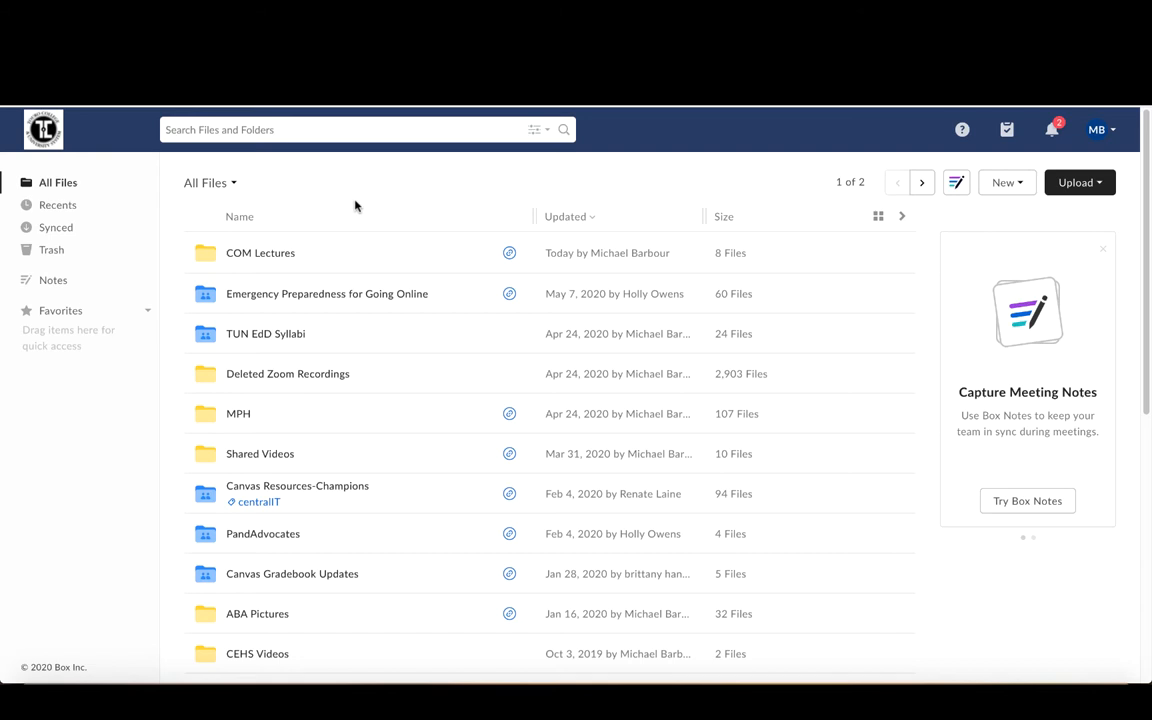
mouse_move(368, 210)
text(T)
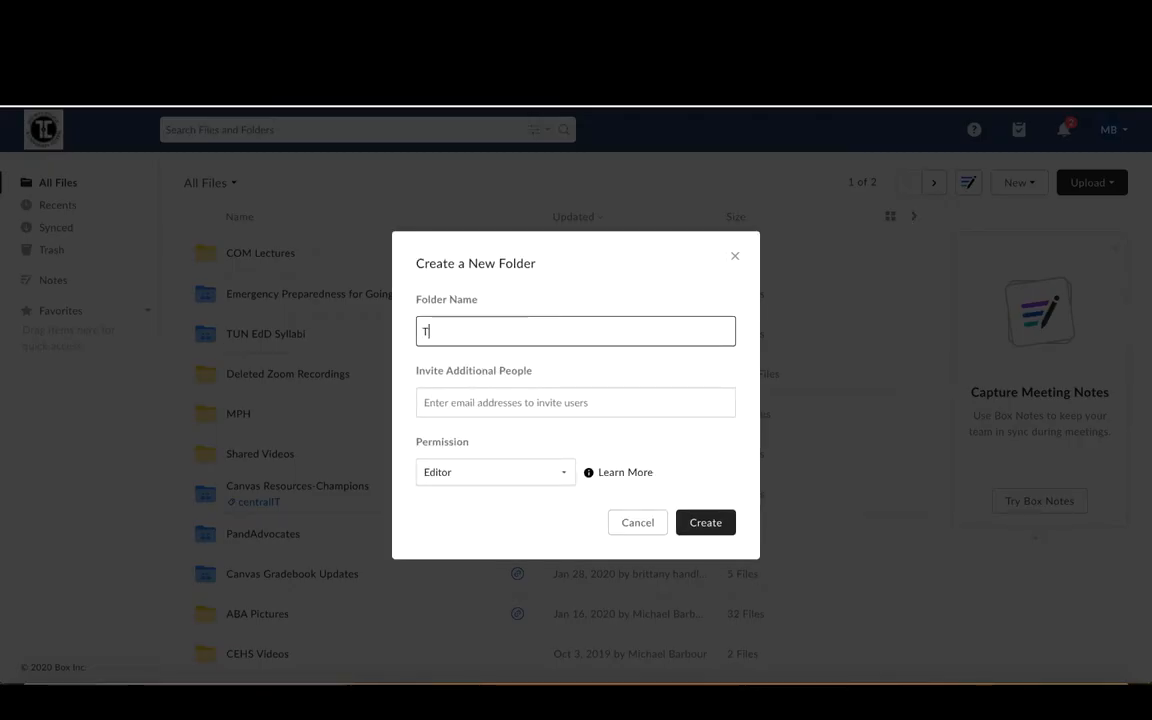
Name the new folder 'Teaching' and create it in All Files.
text(eaching)
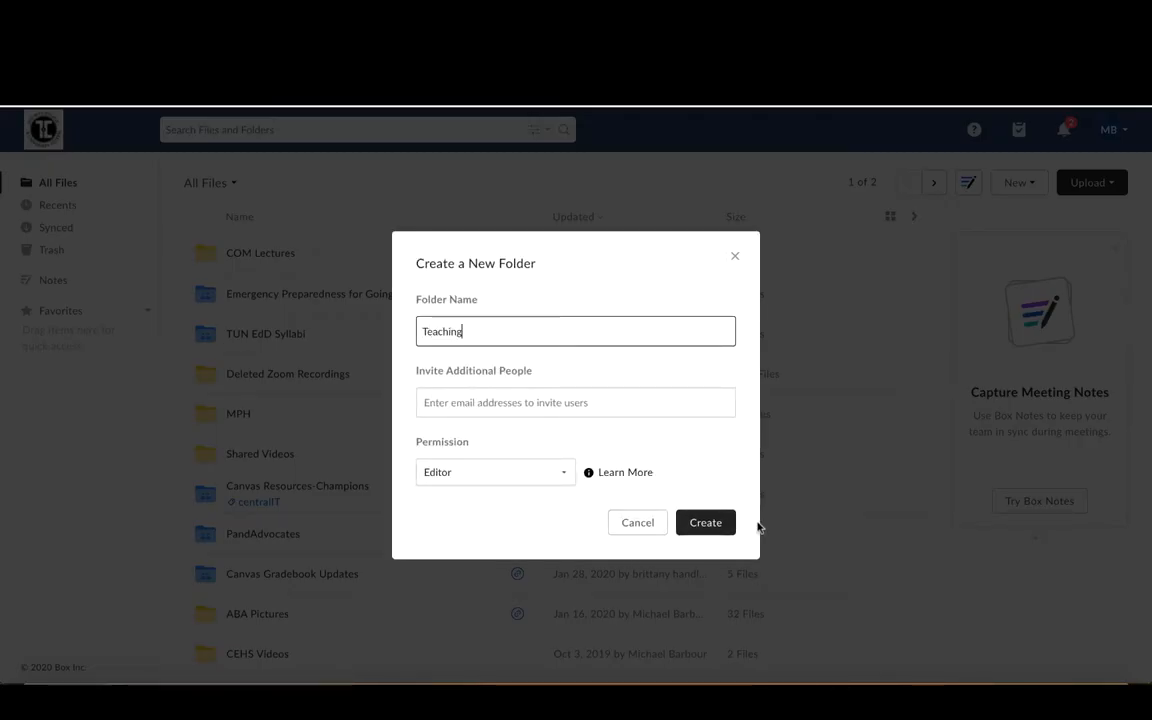
click(704, 522)
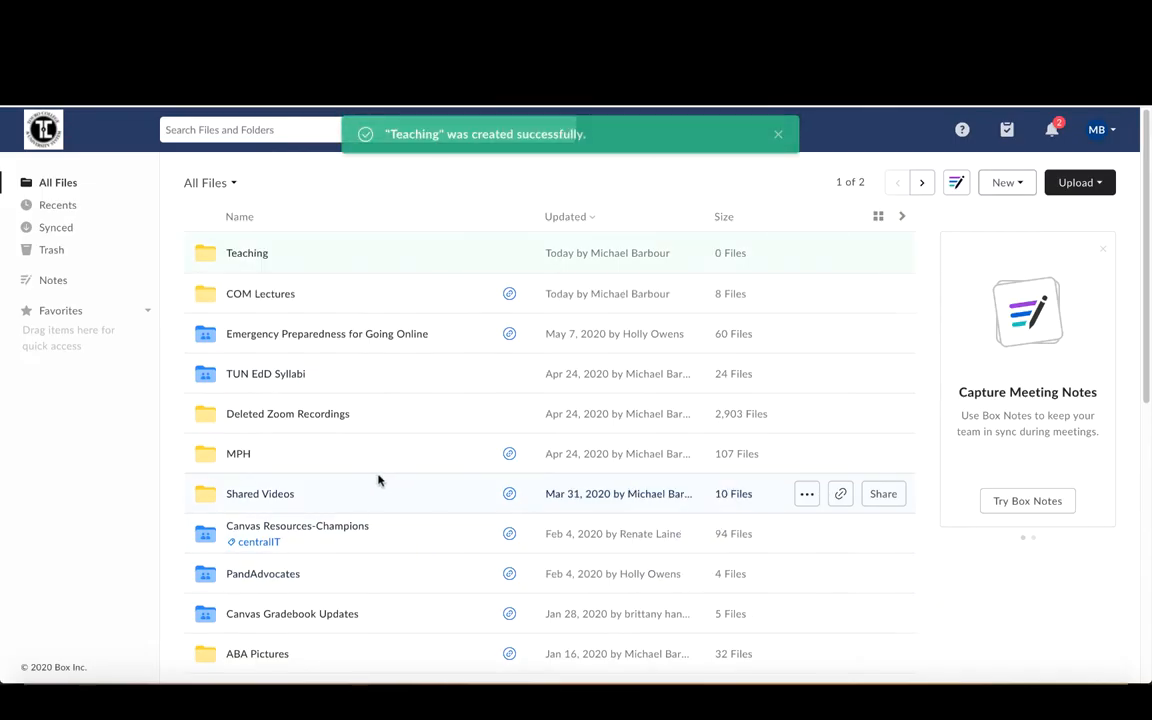
mouse_move(324, 258)
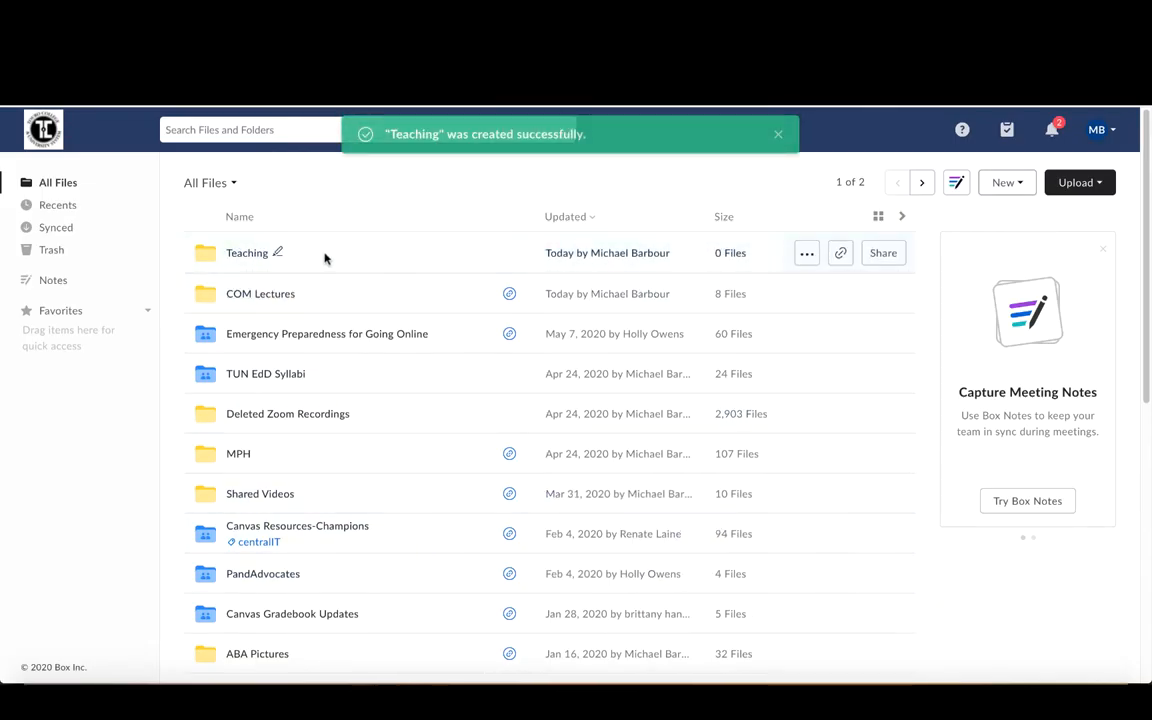
mouse_move(248, 252)
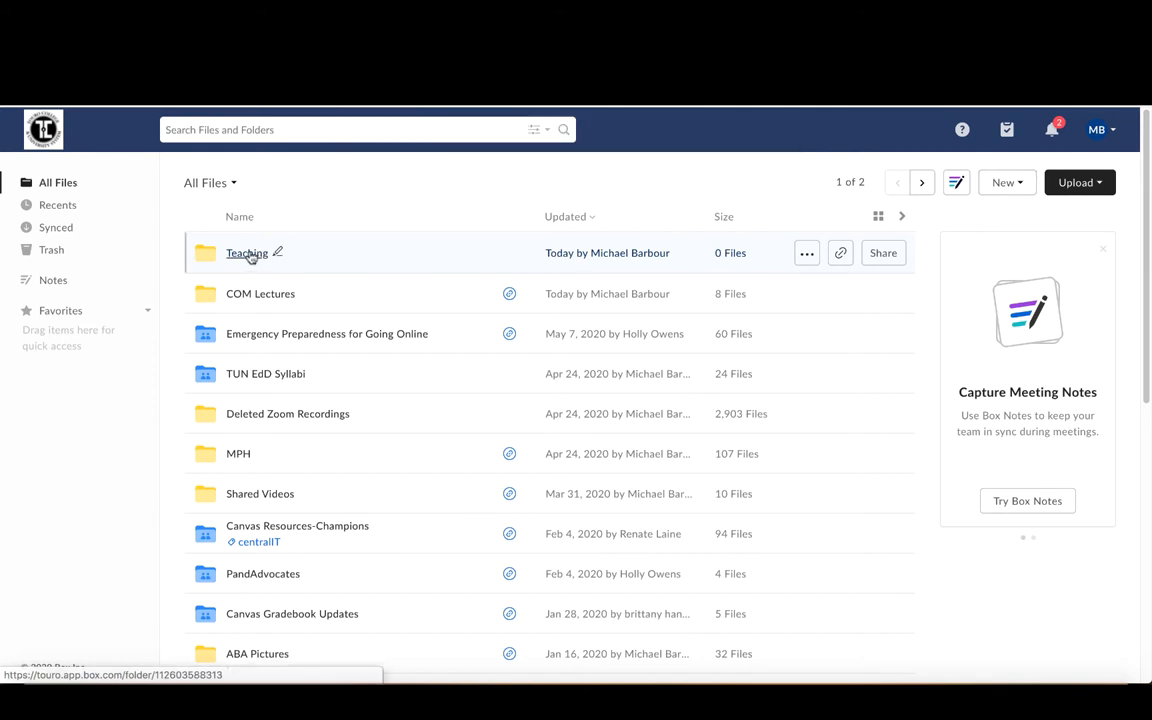
Enter the empty Teaching folder from the All Files list.
click(246, 252)
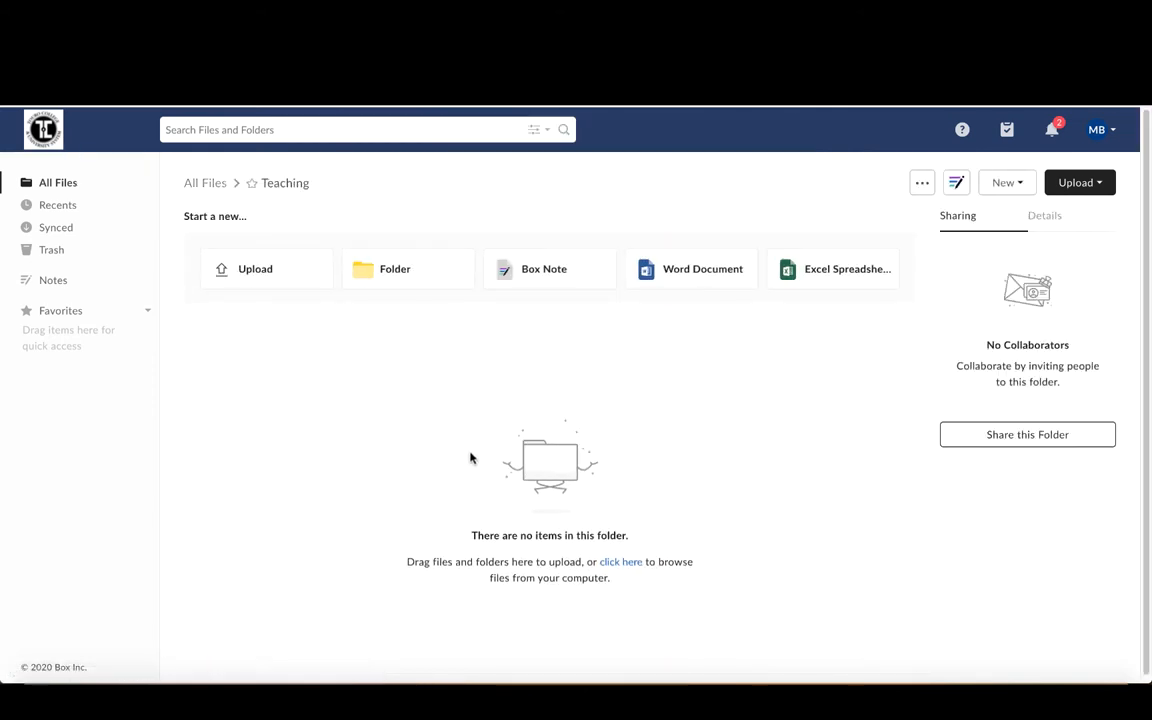
mouse_move(518, 516)
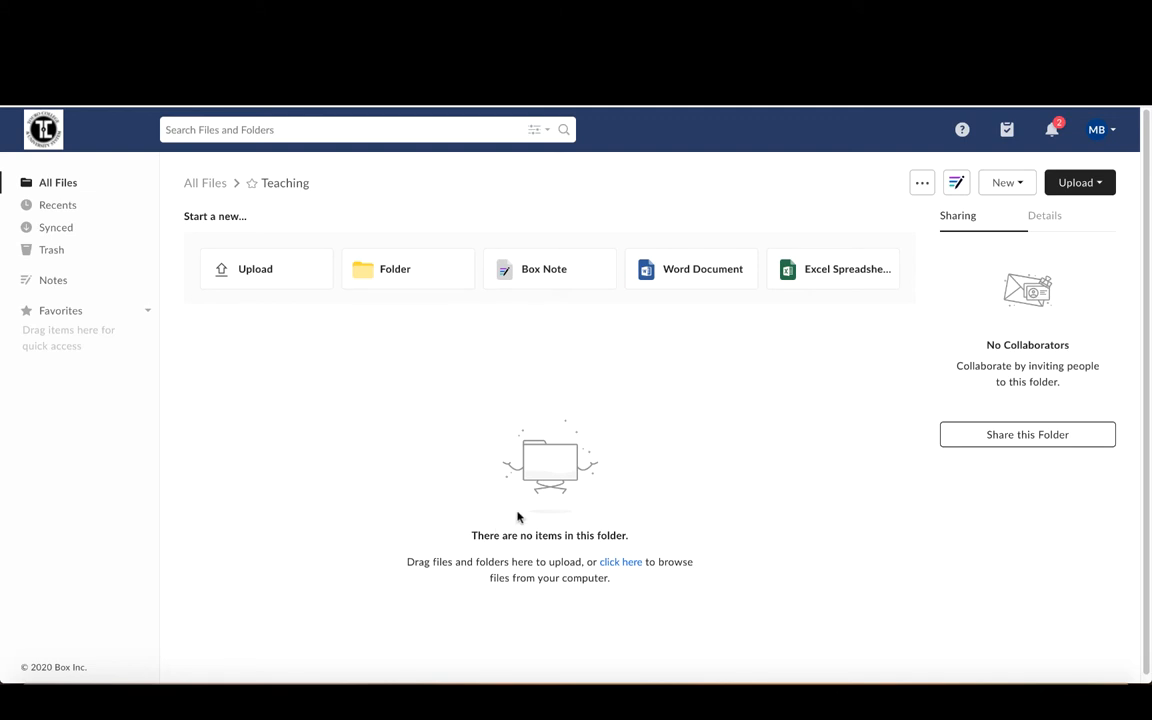
mouse_move(476, 418)
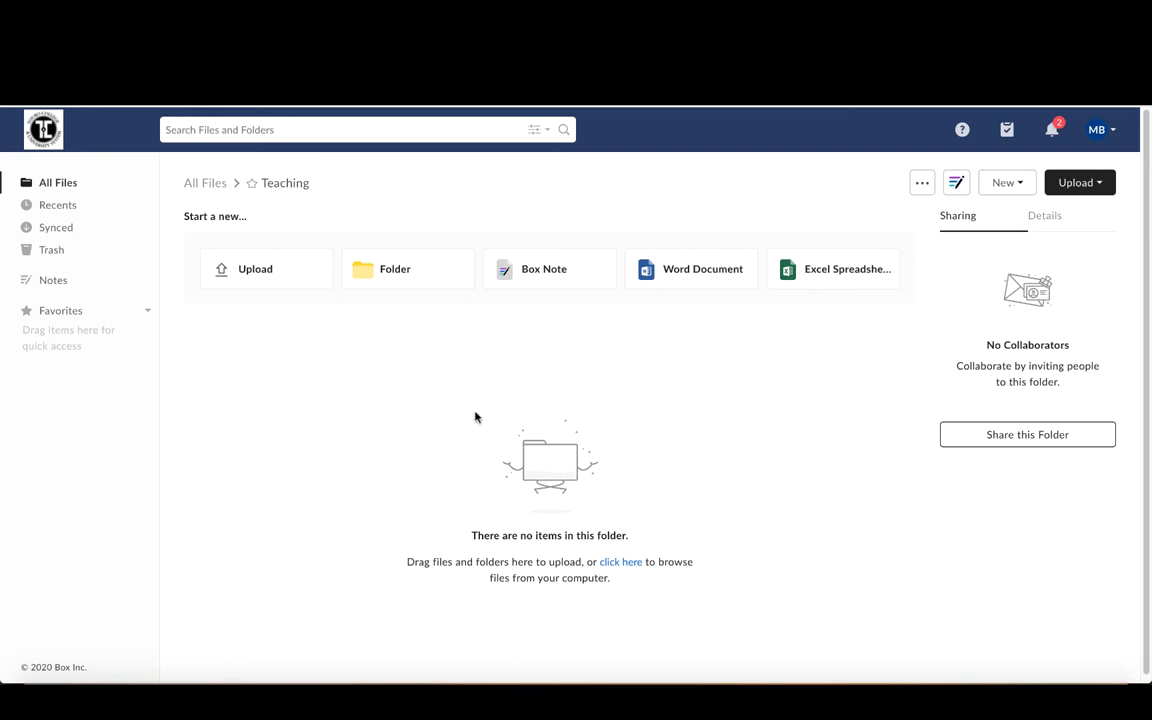
mouse_move(404, 392)
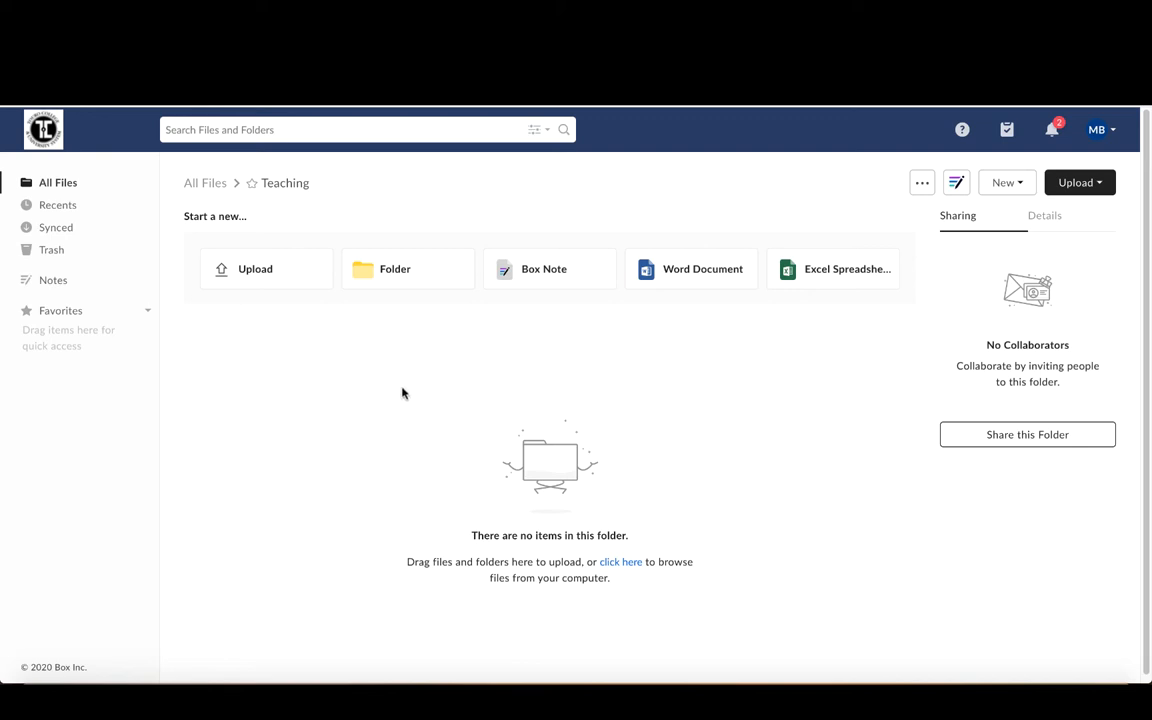
mouse_move(276, 360)
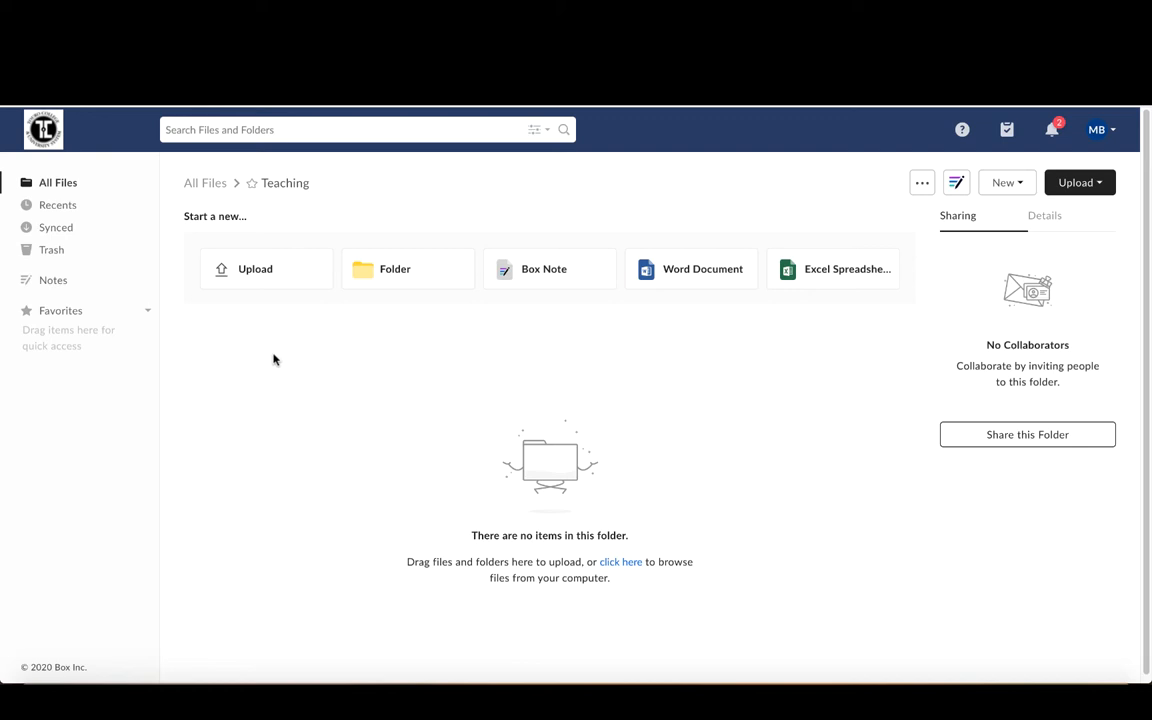
mouse_move(530, 432)
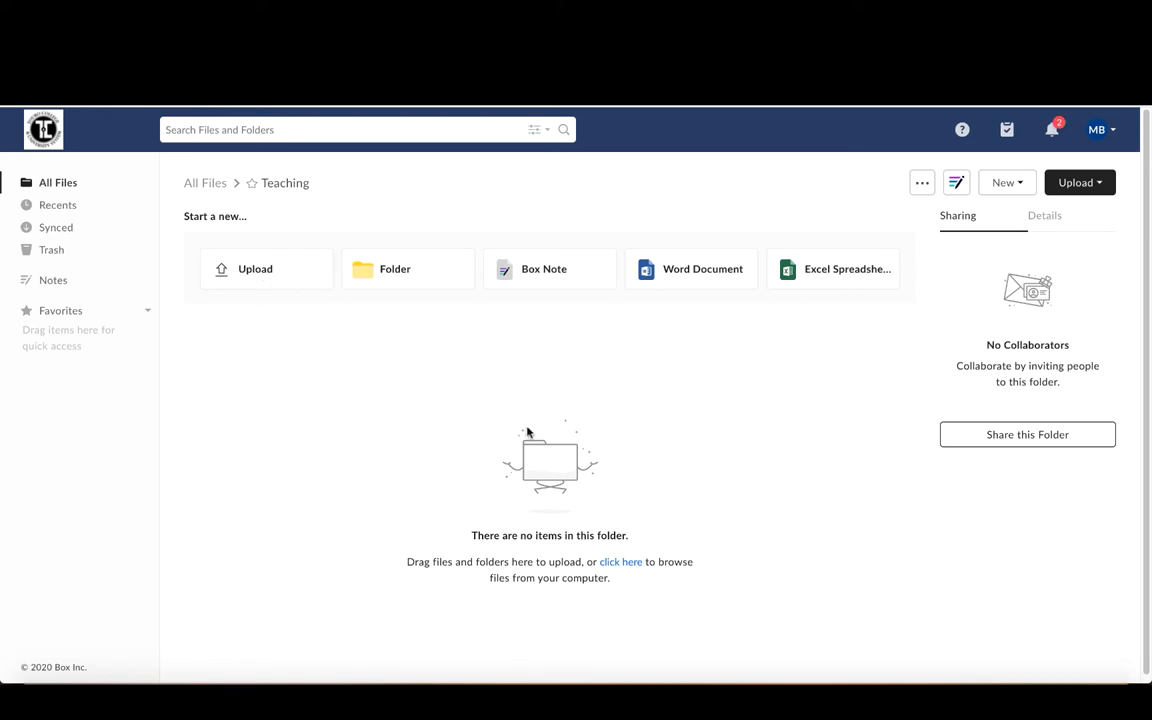
mouse_move(412, 374)
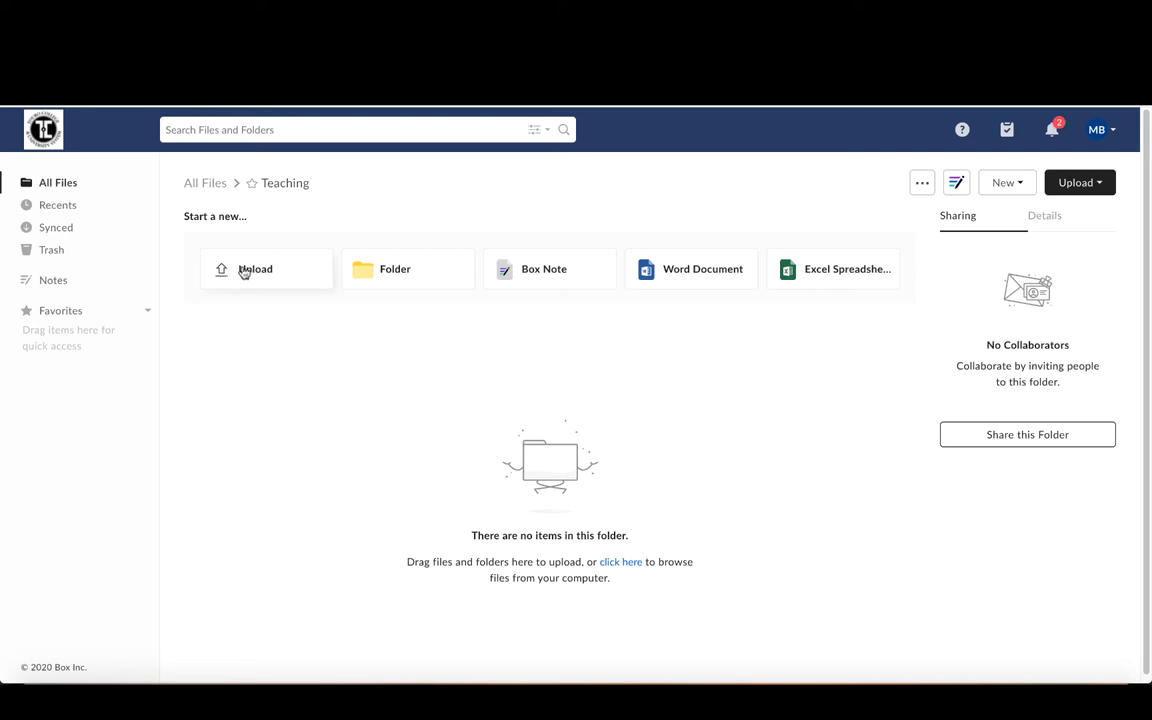
mouse_move(1080, 182)
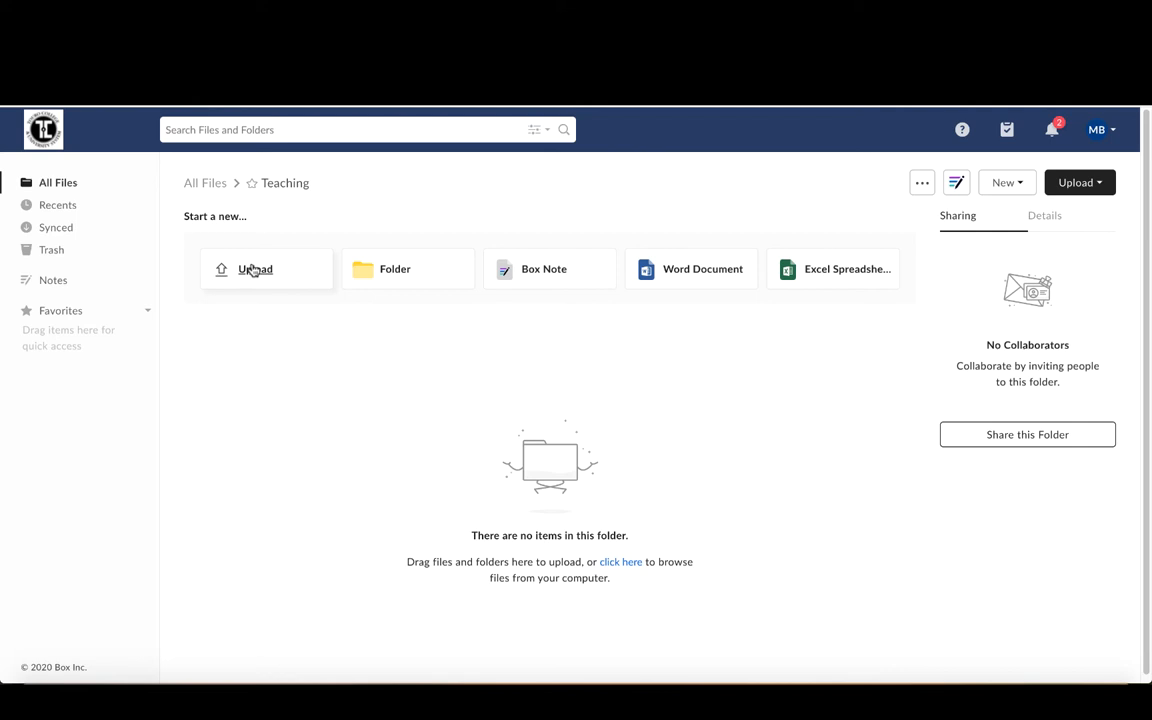
Start an upload into Teaching and browse to the MKB PPTs folder.
click(256, 268)
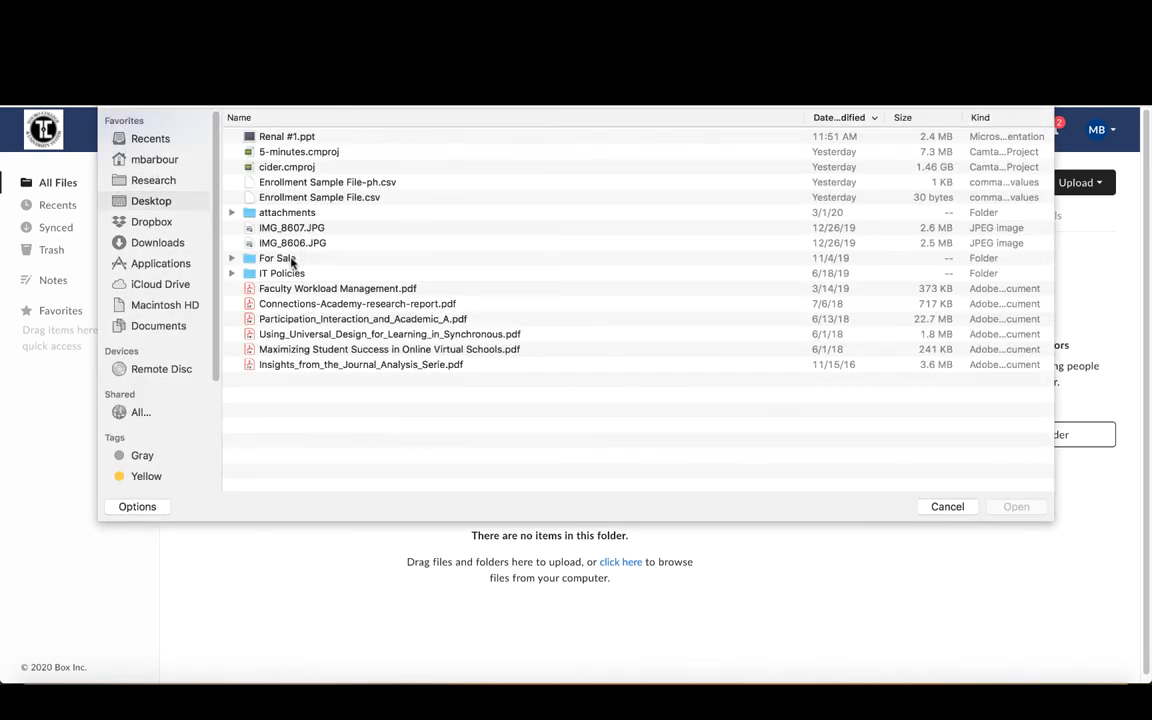
mouse_move(388, 216)
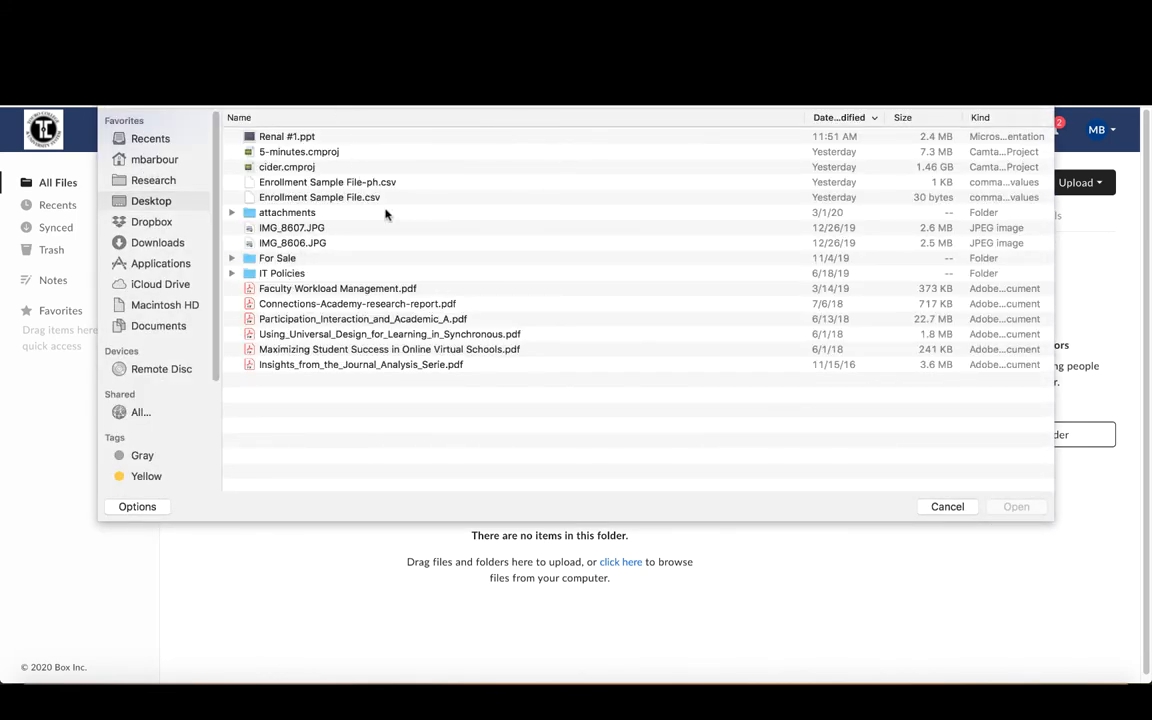
mouse_move(464, 168)
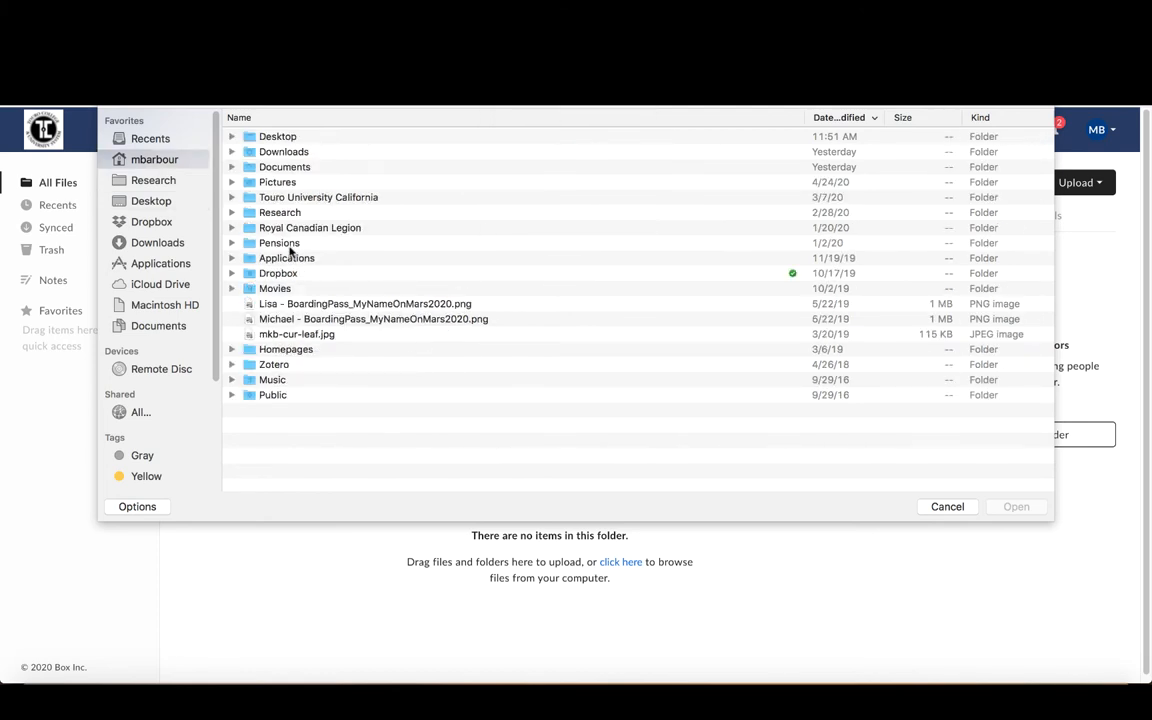
click(152, 182)
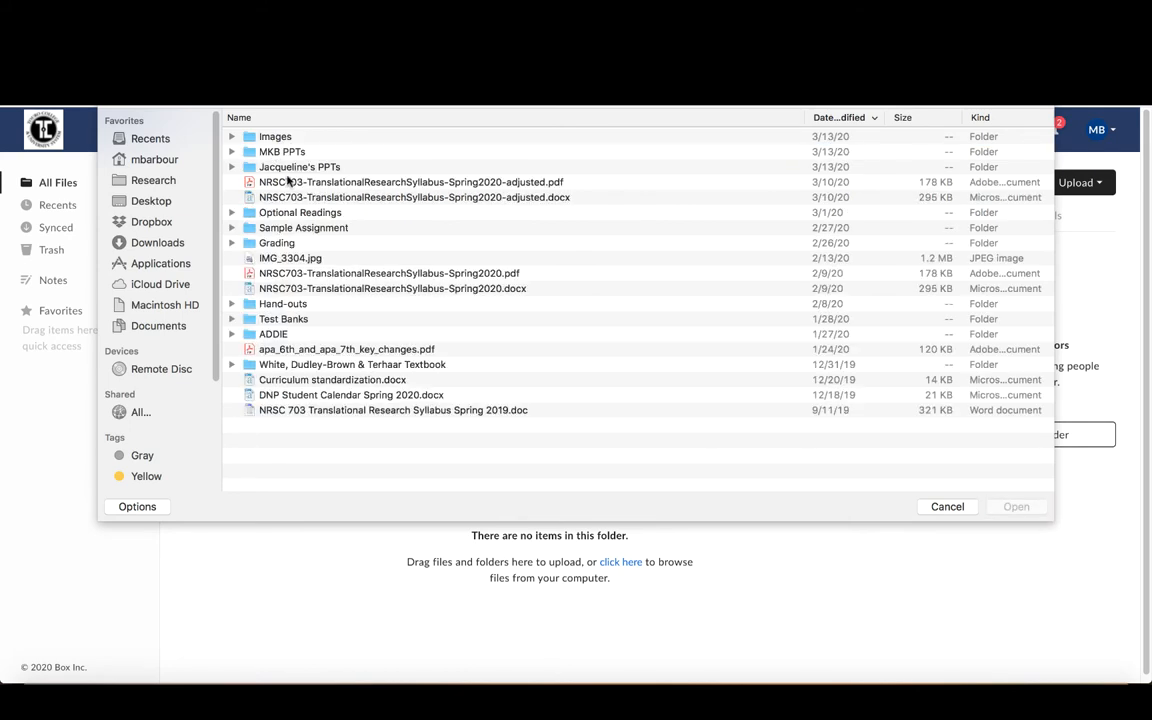
click(282, 152)
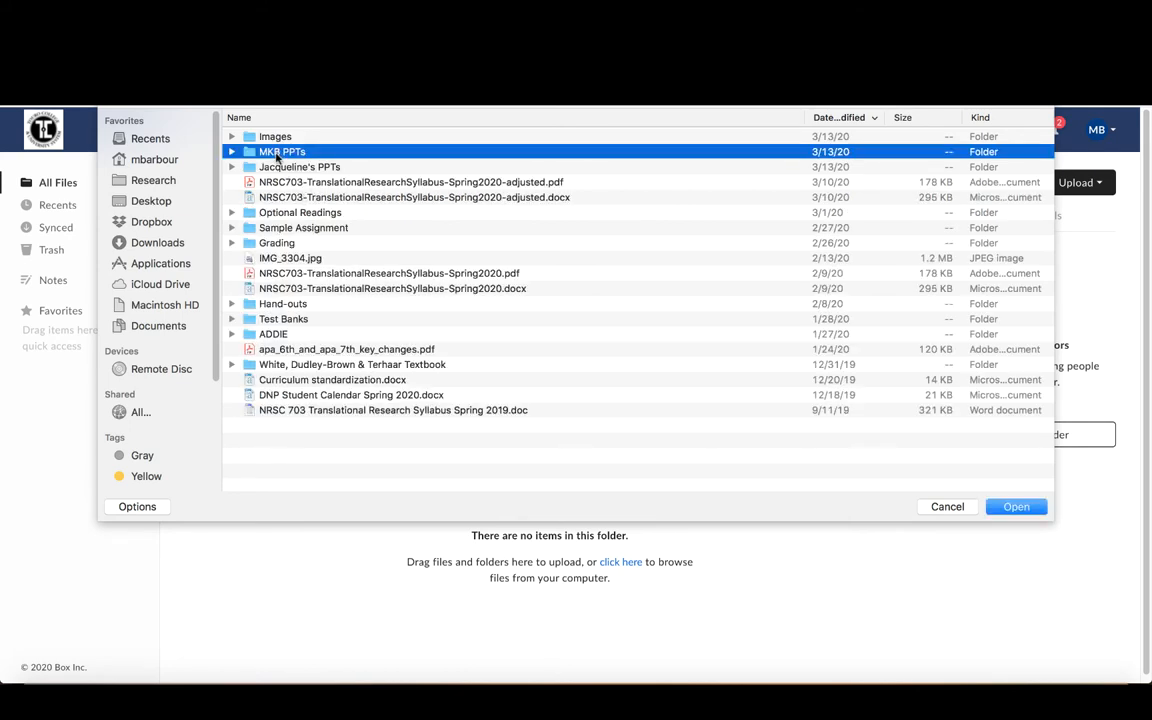
double_click(280, 152)
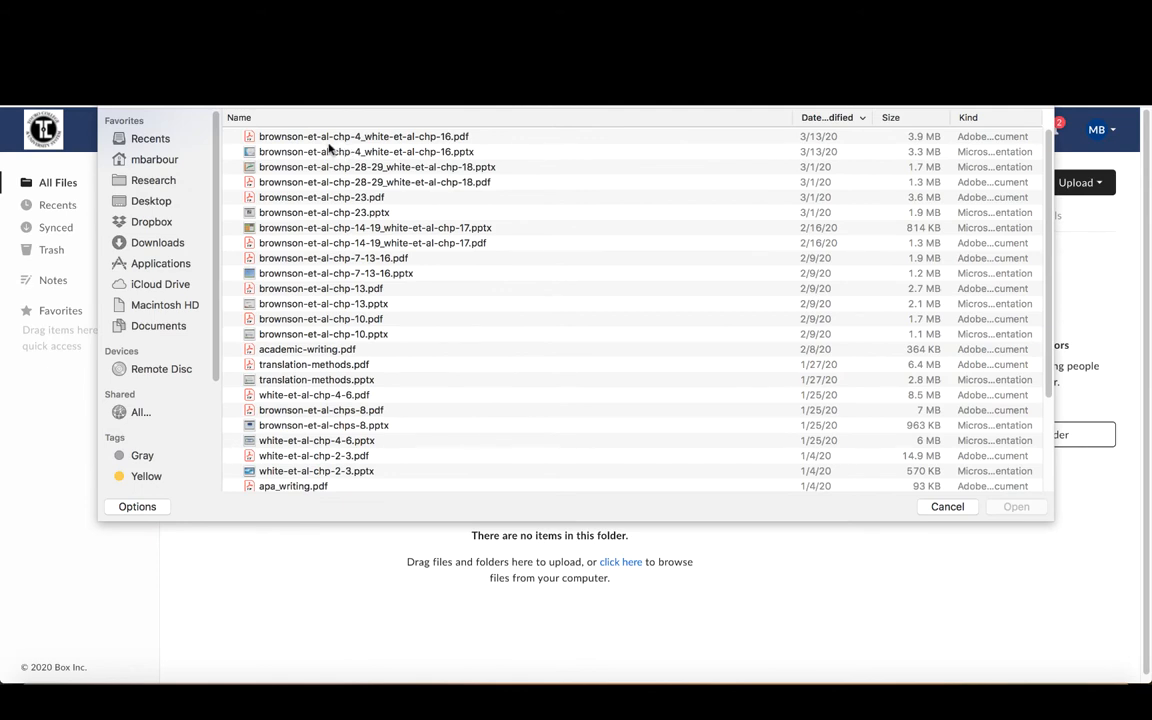
Upload brownson-et-al-chp-4_white-et-al-chp-16.pptx into the Teaching folder.
click(364, 152)
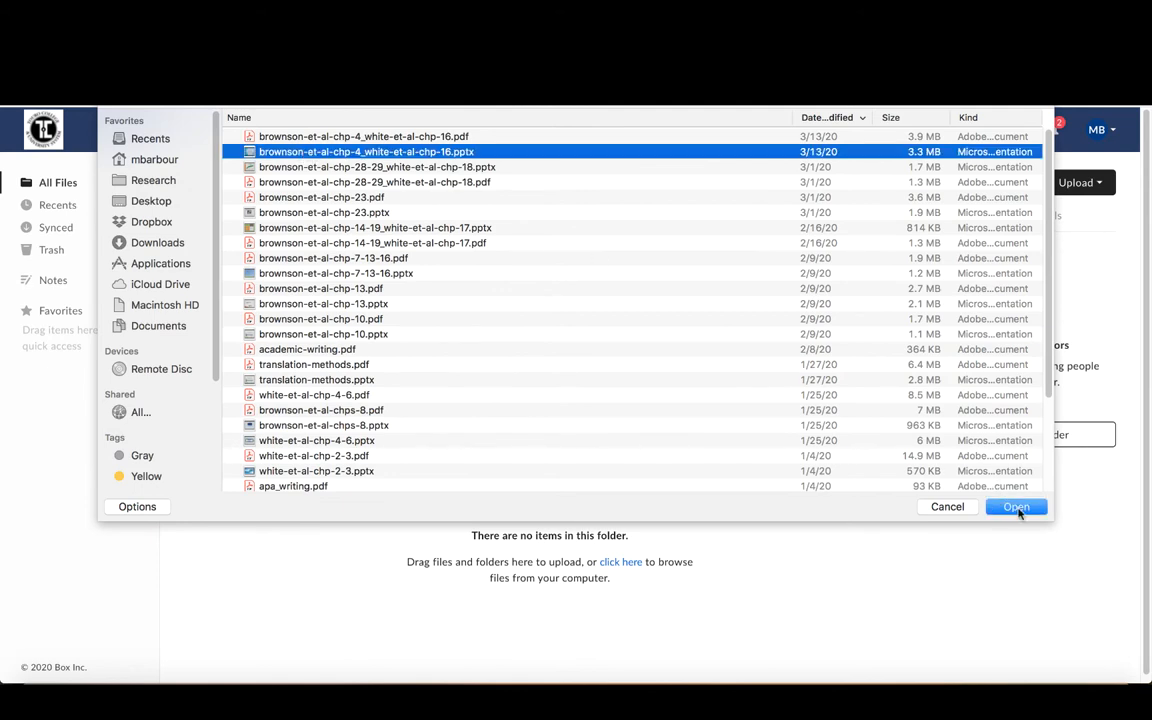
click(1016, 506)
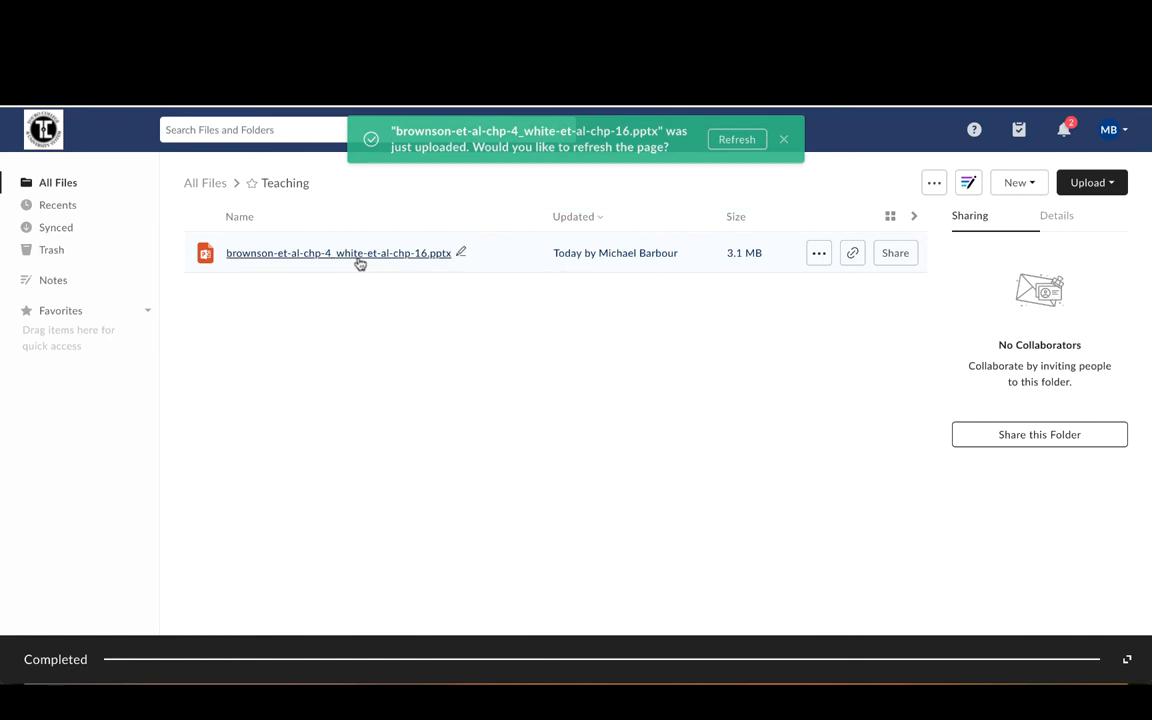
Wait for the 3.1 MB chapter 4 and 16 PowerPoint upload to complete in Teaching.
click(784, 140)
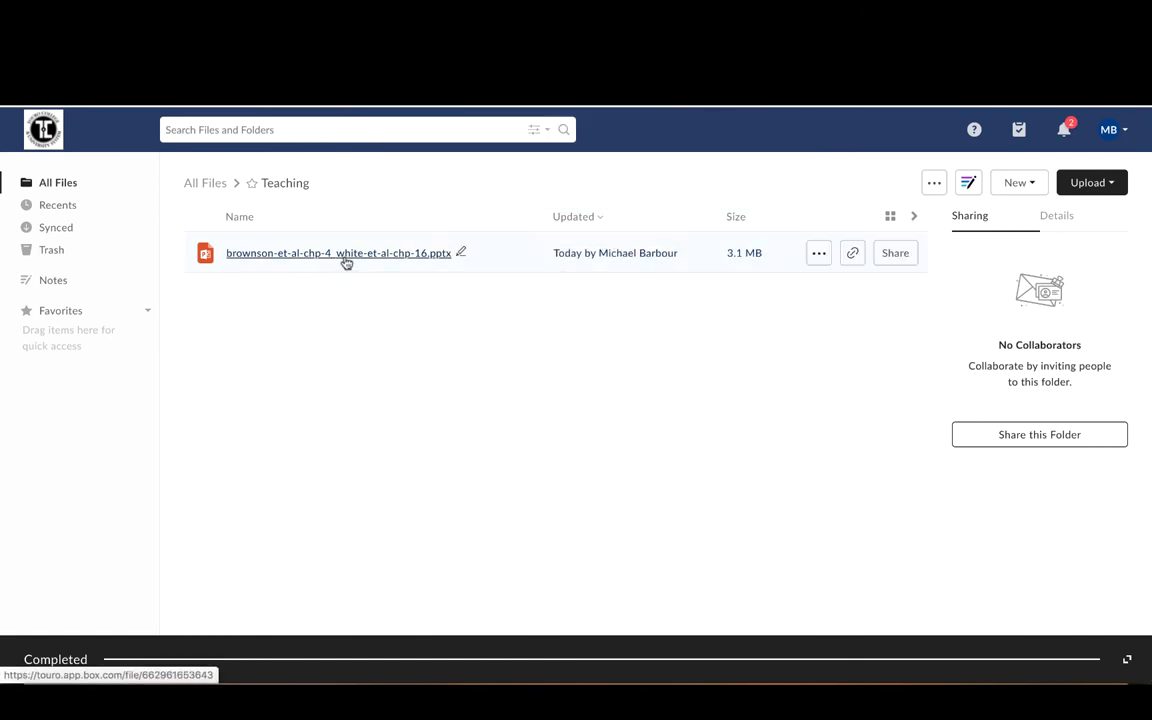
mouse_move(338, 252)
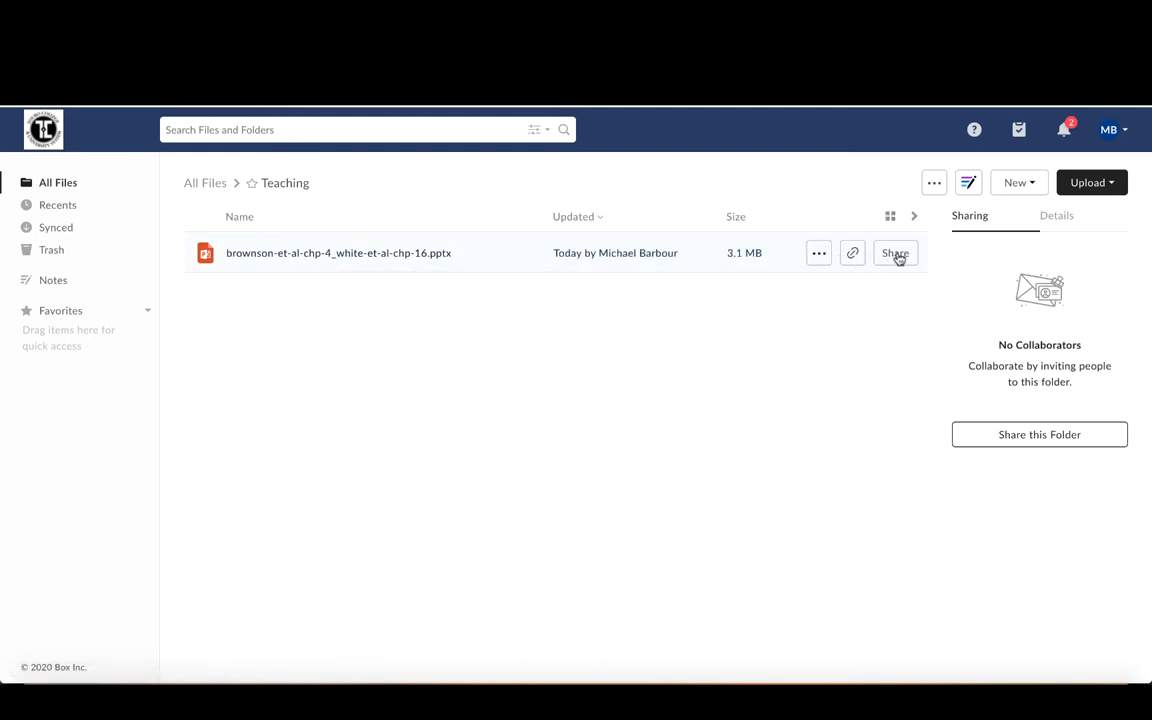
mouse_move(692, 248)
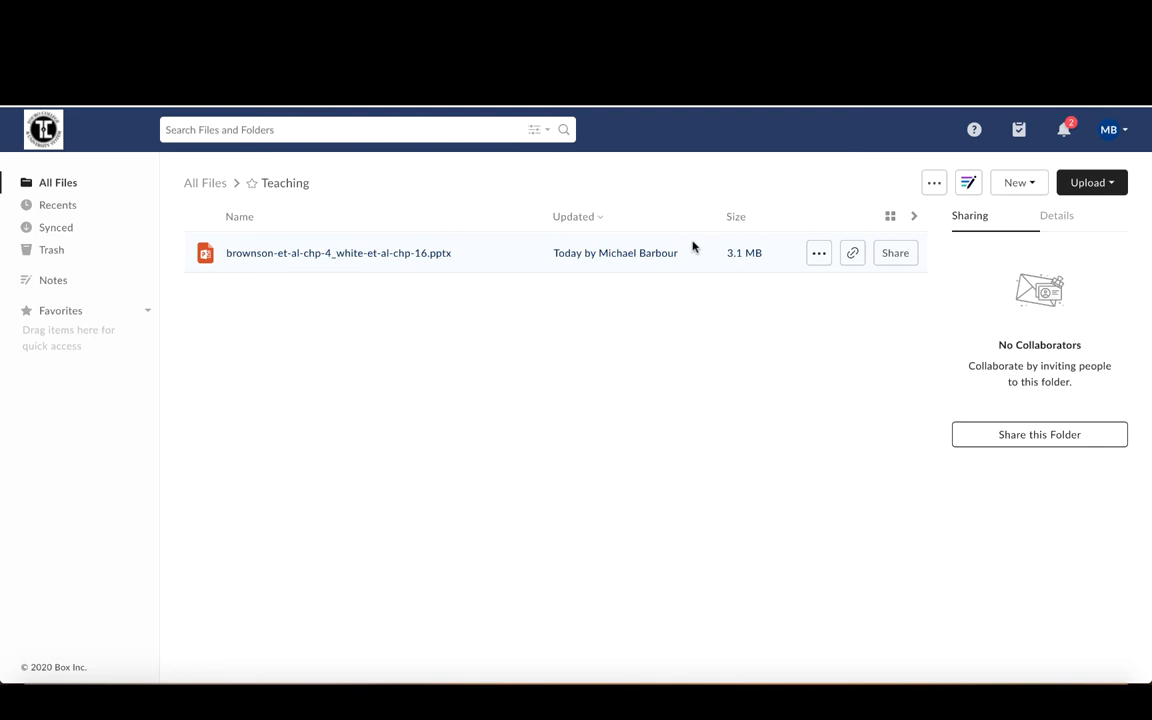
mouse_move(584, 340)
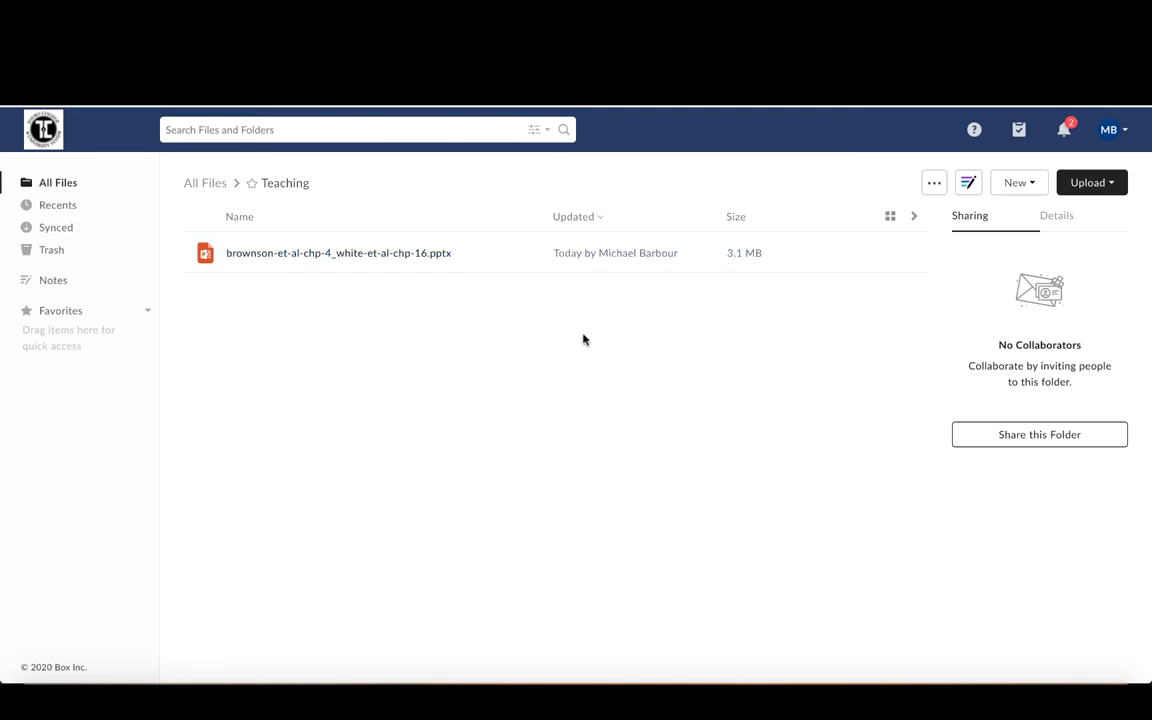
mouse_move(504, 360)
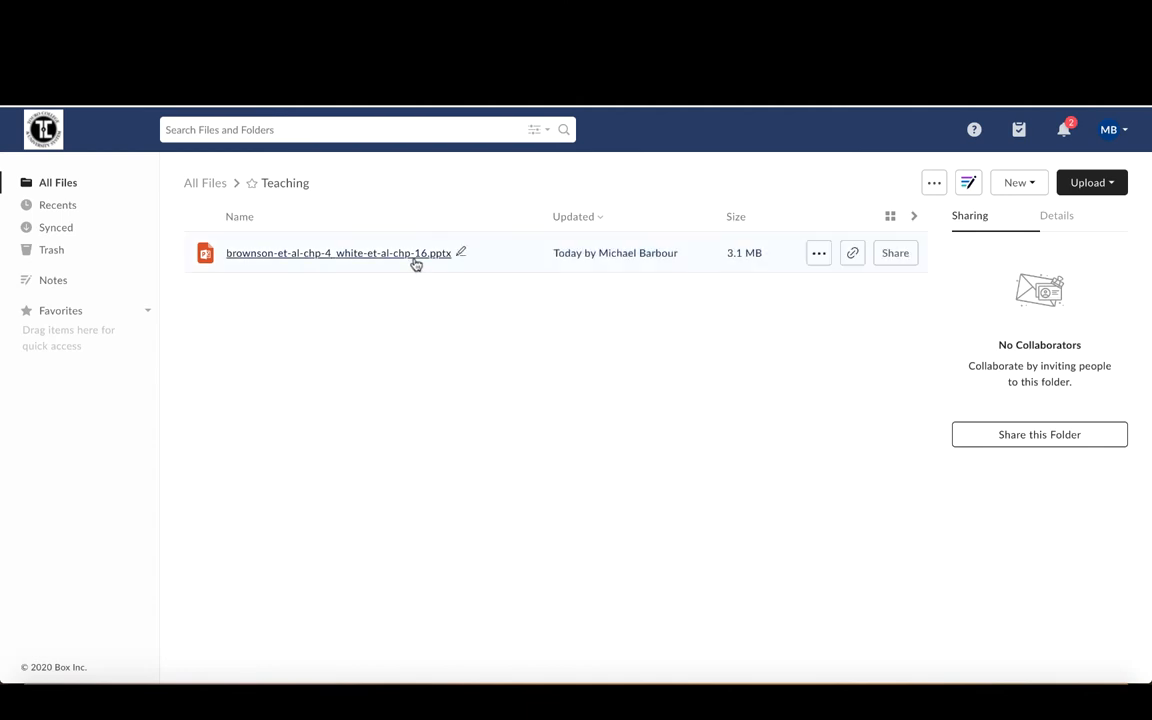
mouse_move(894, 252)
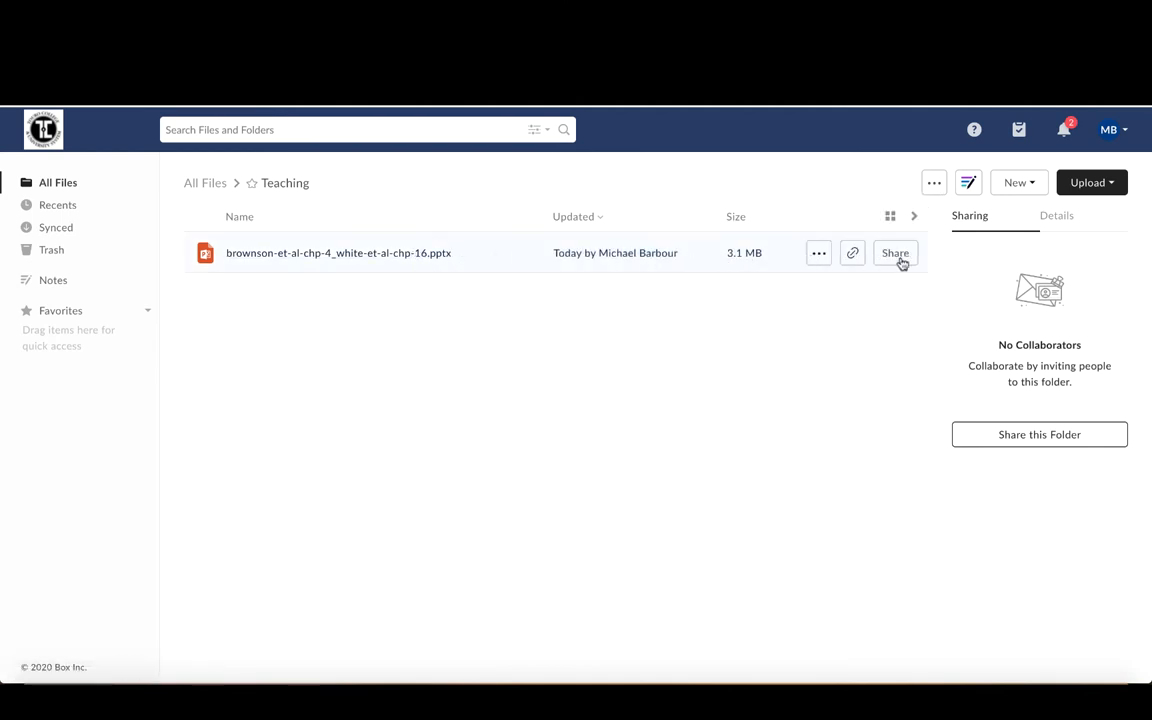
Enable a shared link for the chapter 4 and 16 PowerPoint.
click(338, 252)
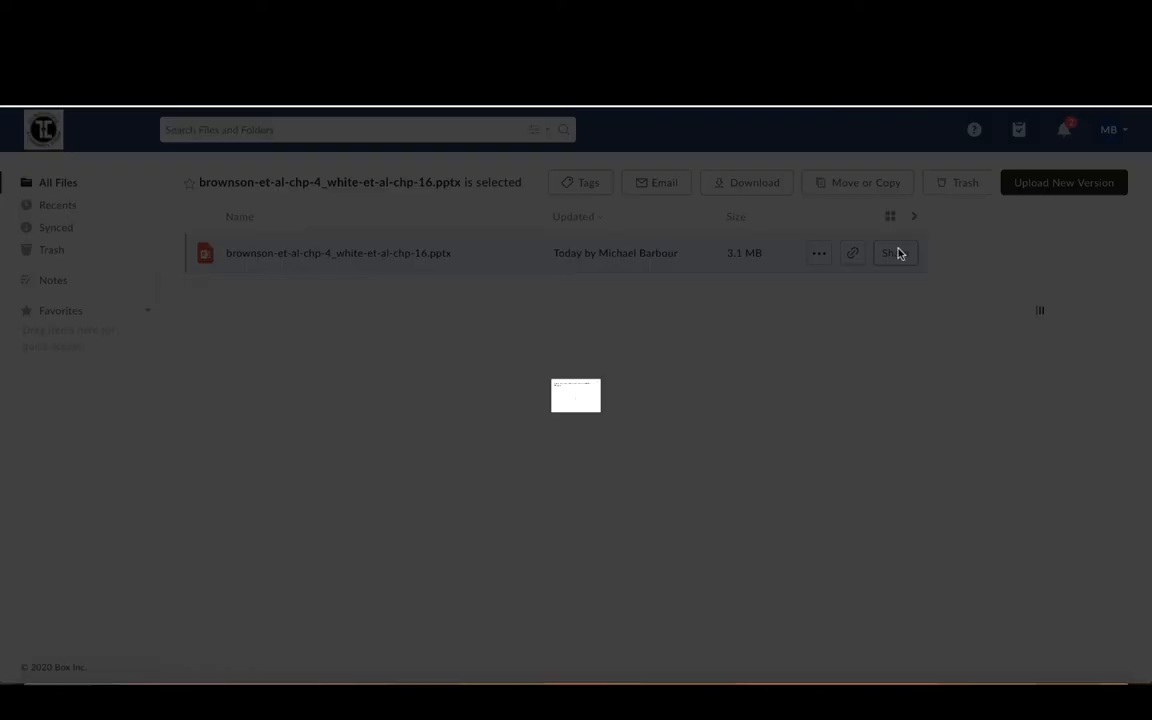
click(896, 252)
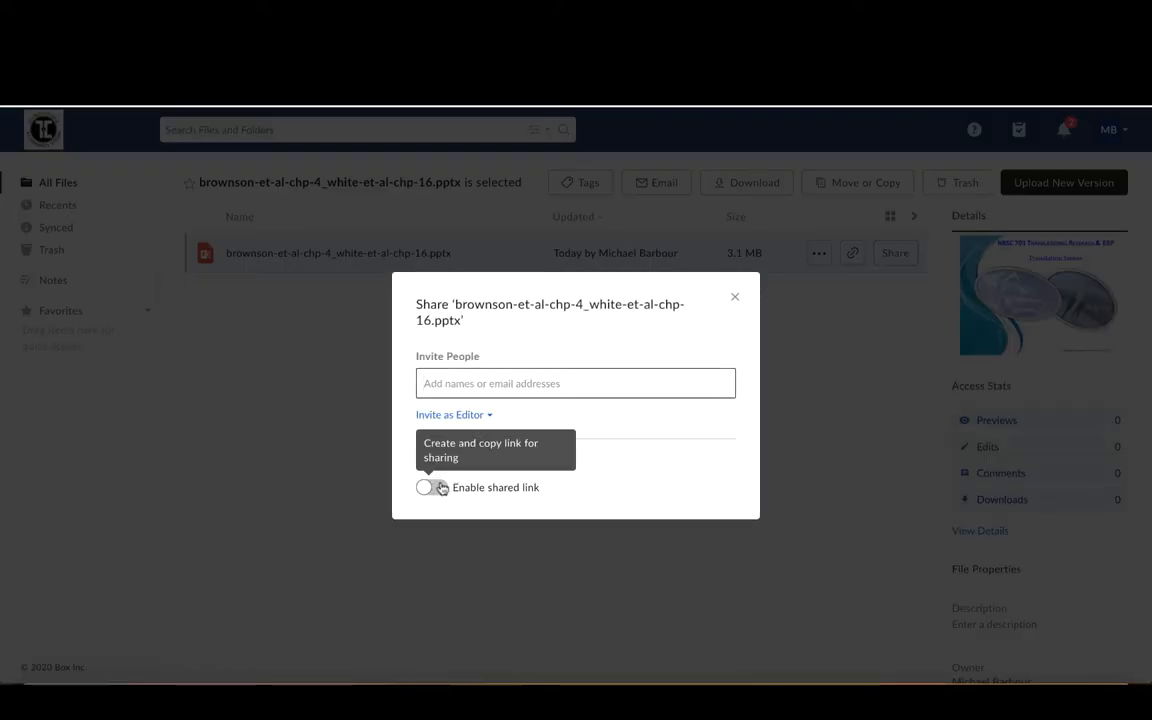
click(424, 488)
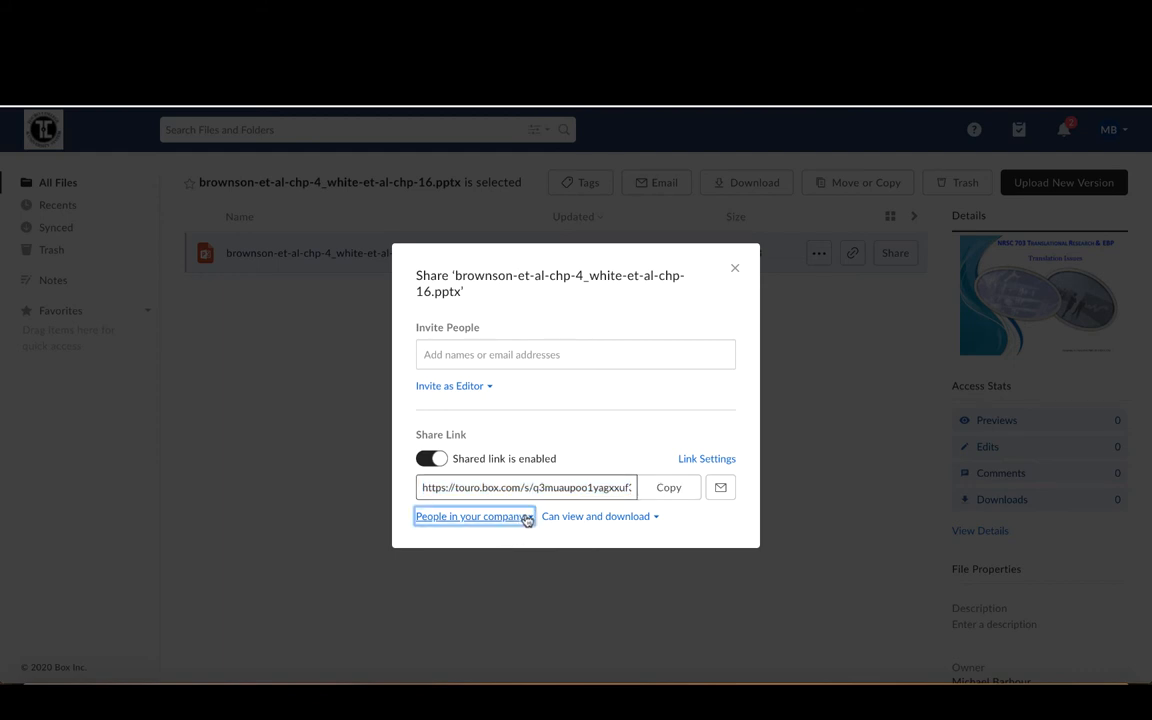
Set link access to People with the link and copy the public link.
click(524, 488)
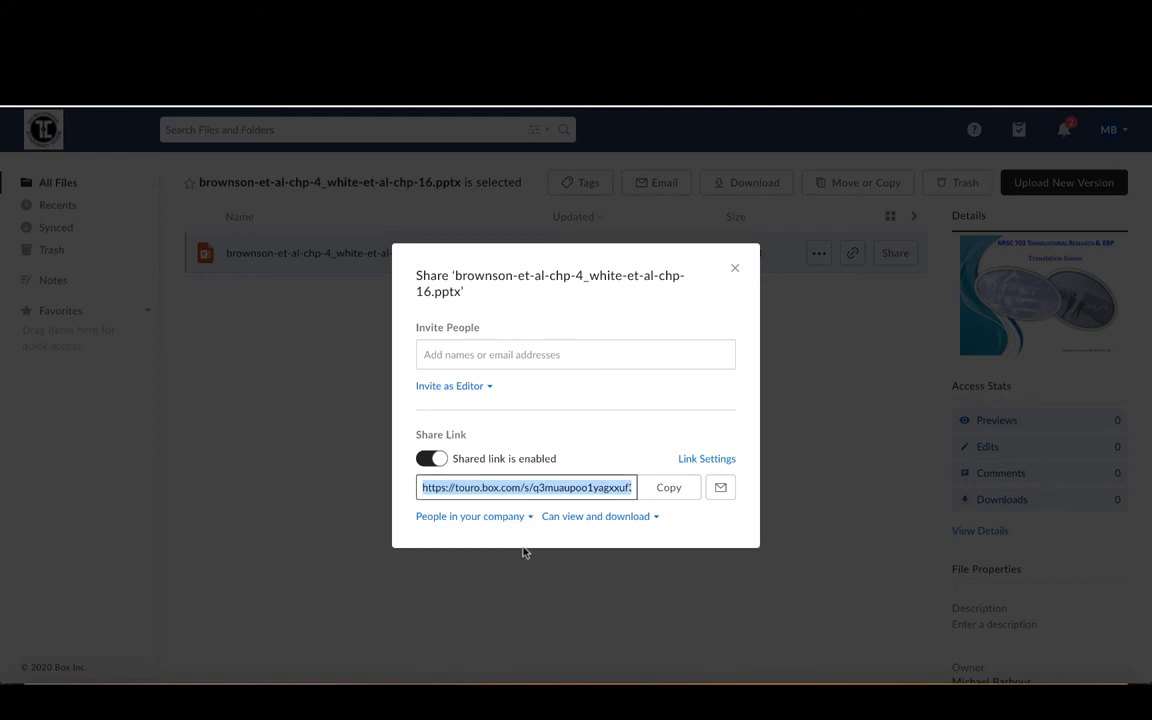
click(470, 516)
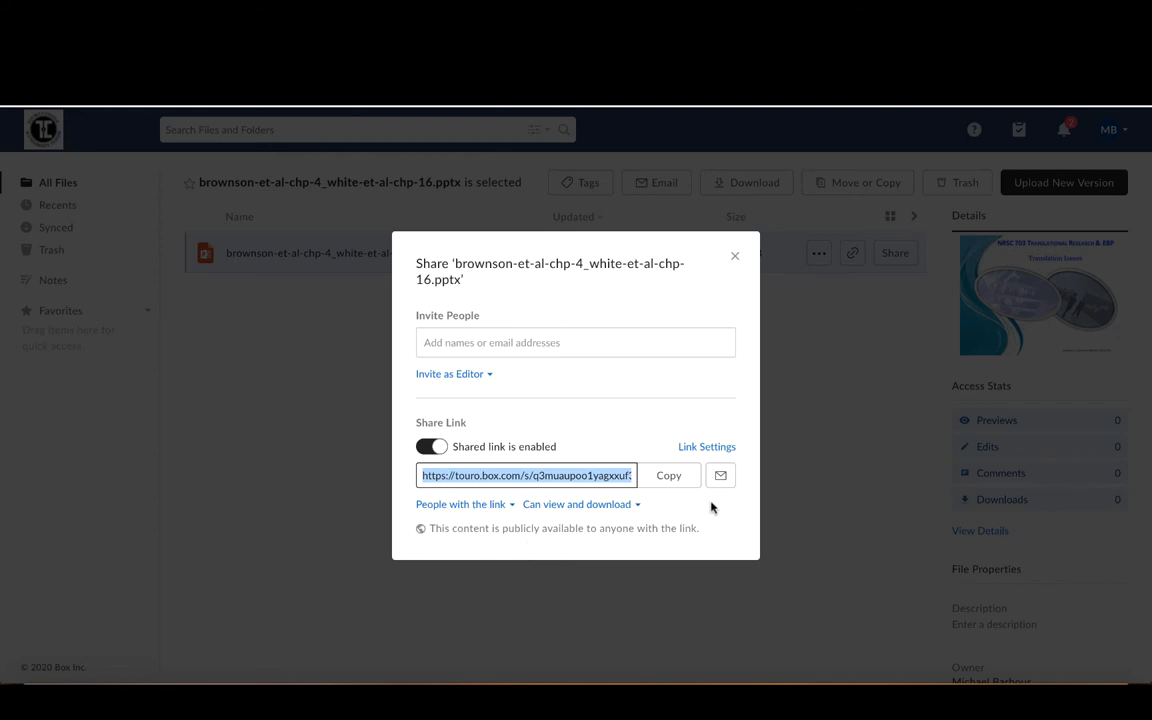
mouse_move(384, 482)
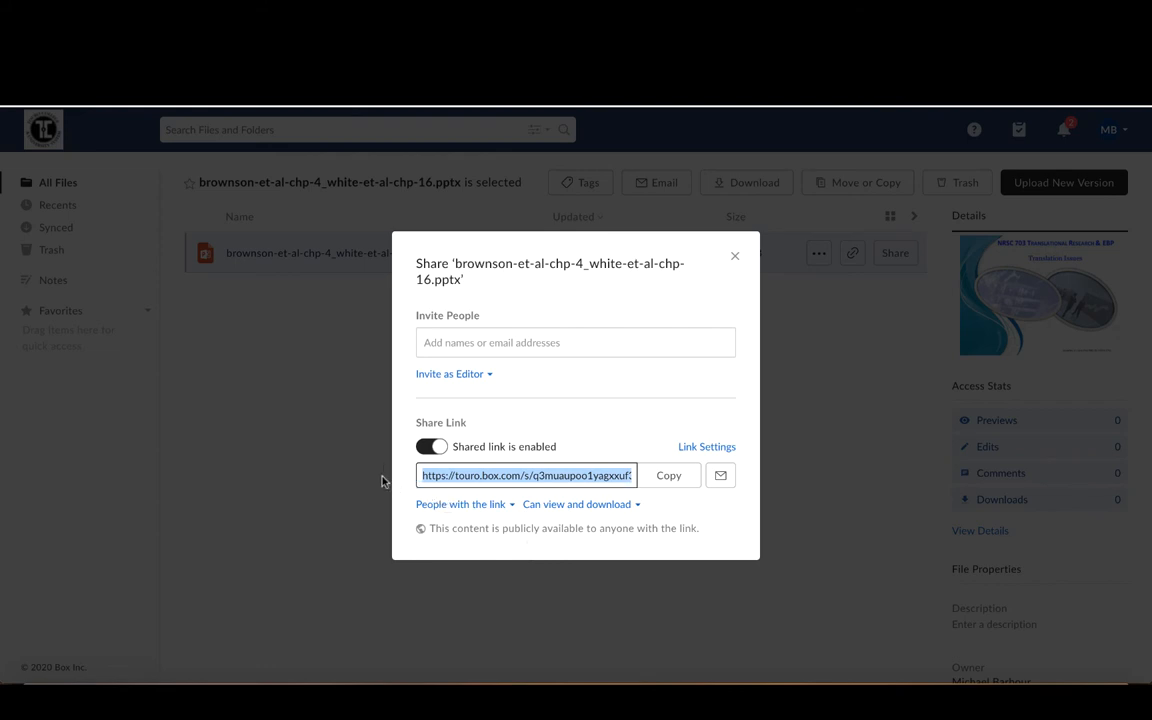
mouse_move(308, 268)
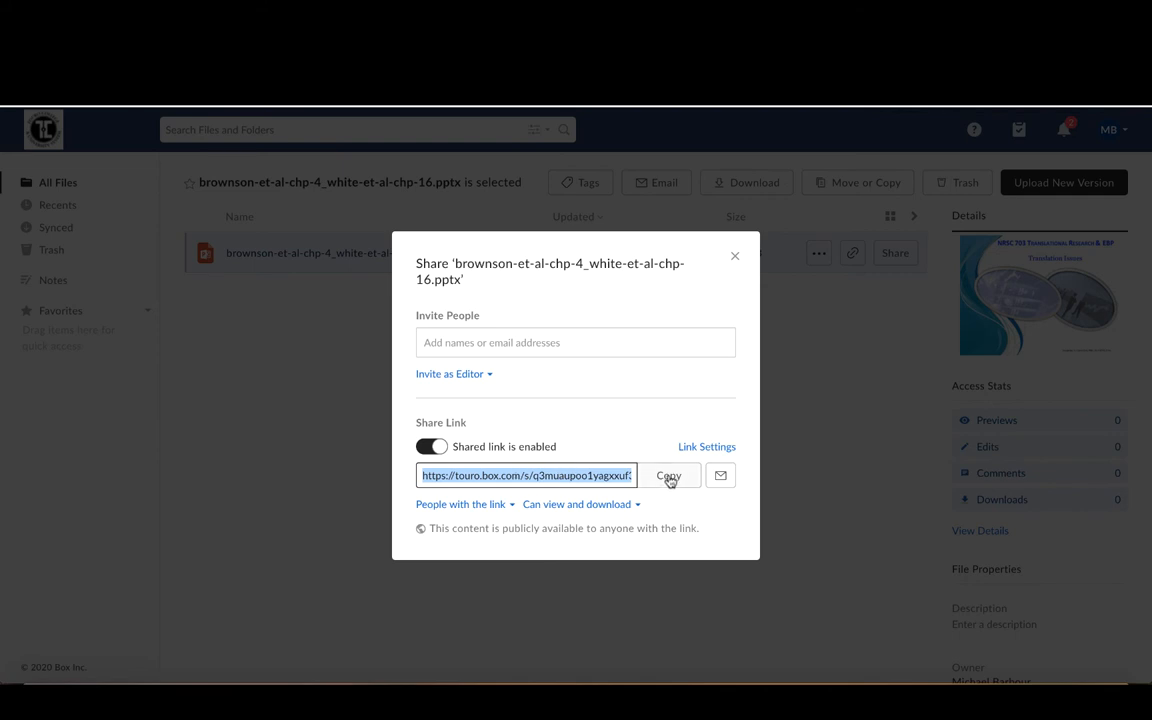
click(668, 476)
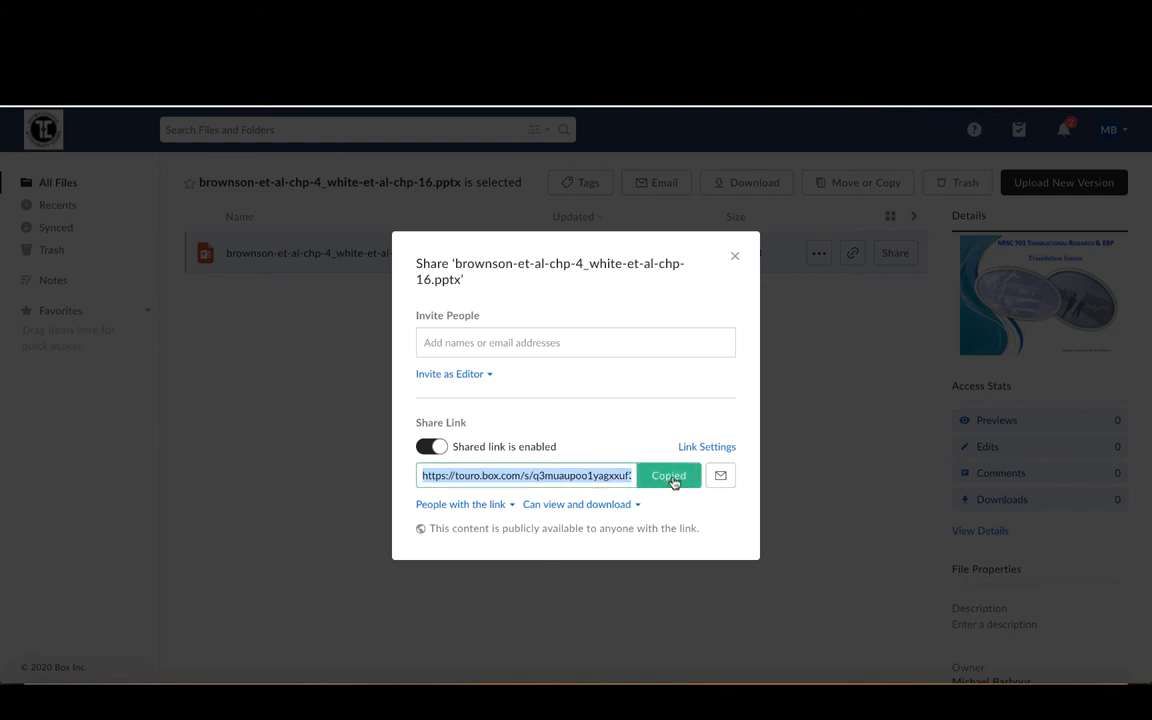
Close the Share dialog and return to the Teaching folder listing.
click(668, 476)
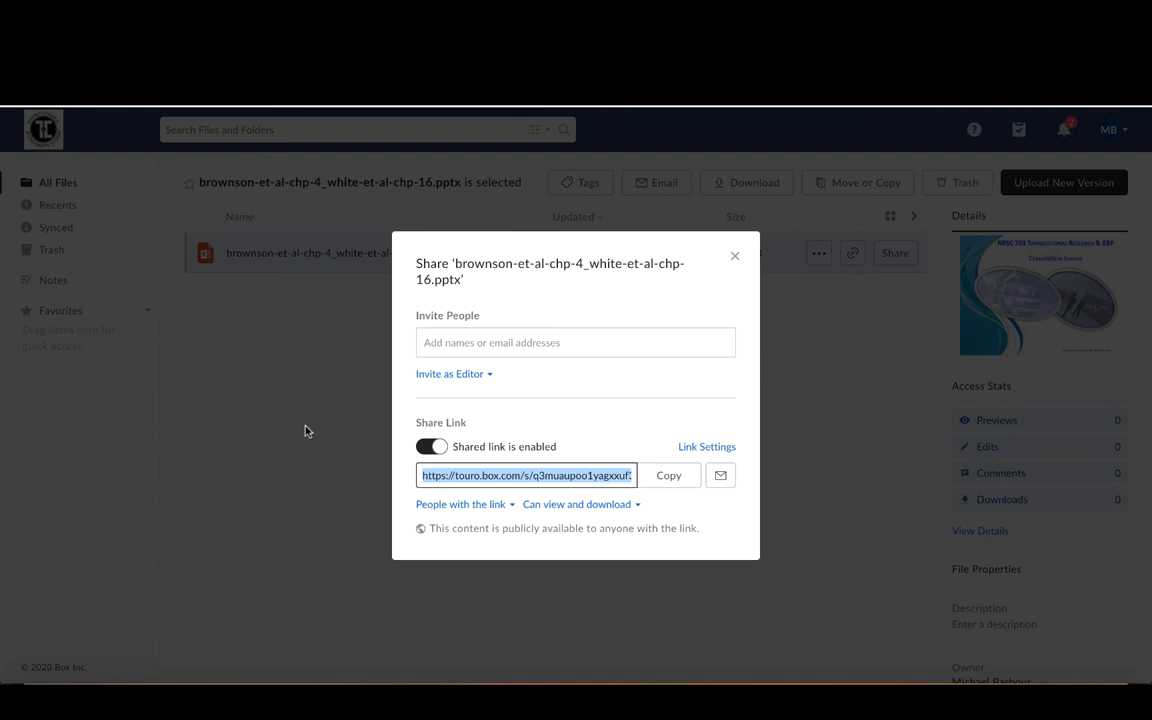
mouse_move(350, 346)
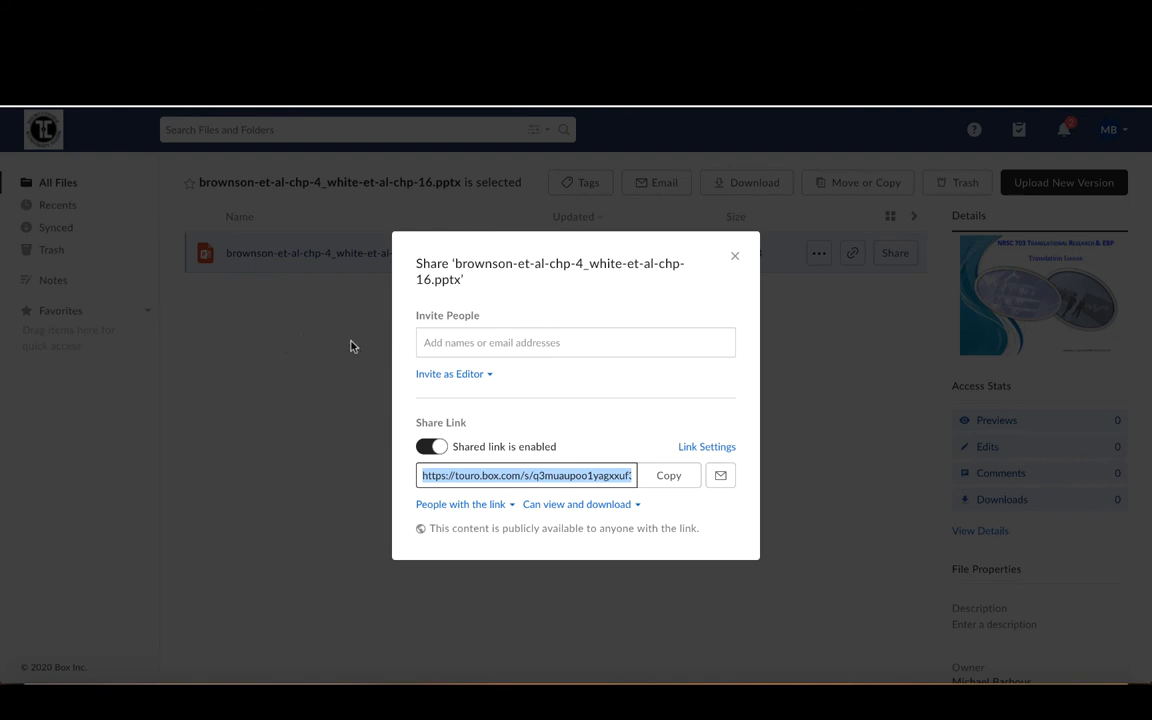
click(736, 256)
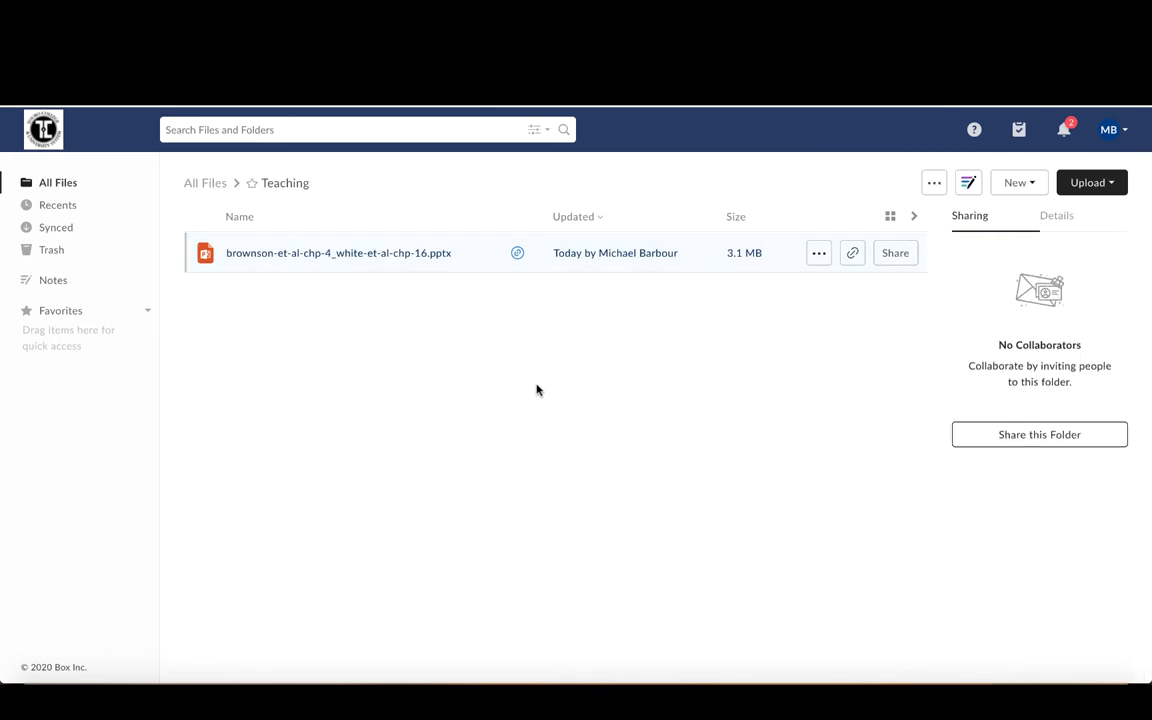
mouse_move(1104, 200)
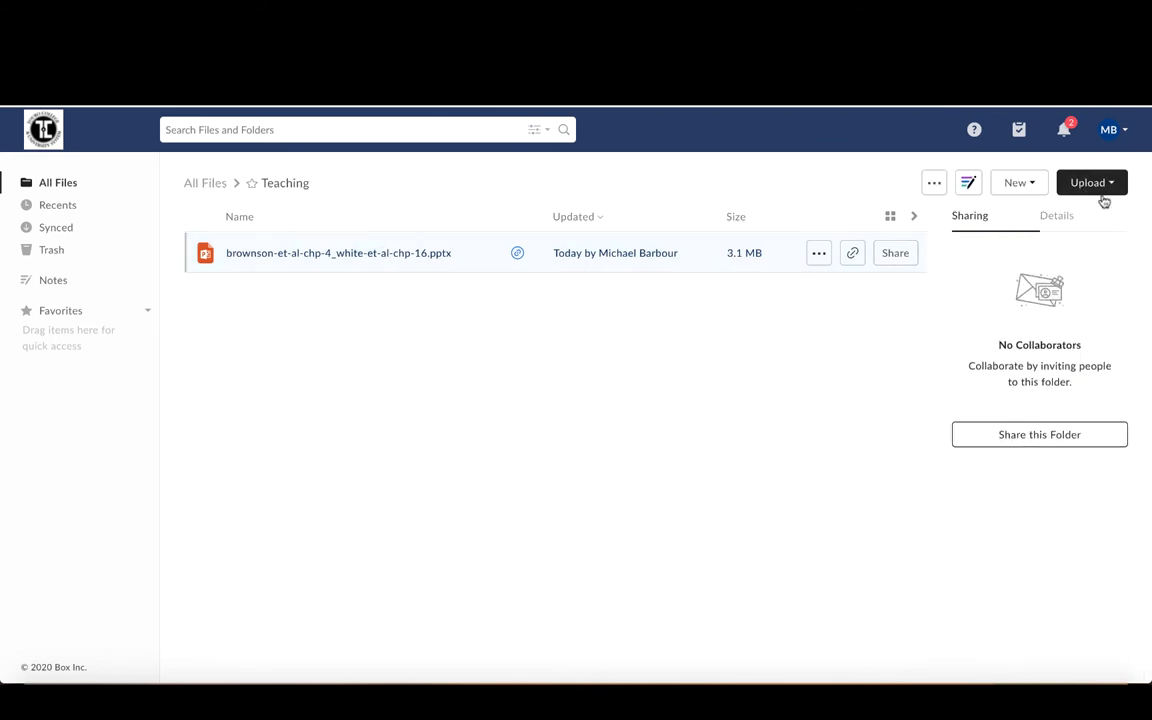
mouse_move(258, 280)
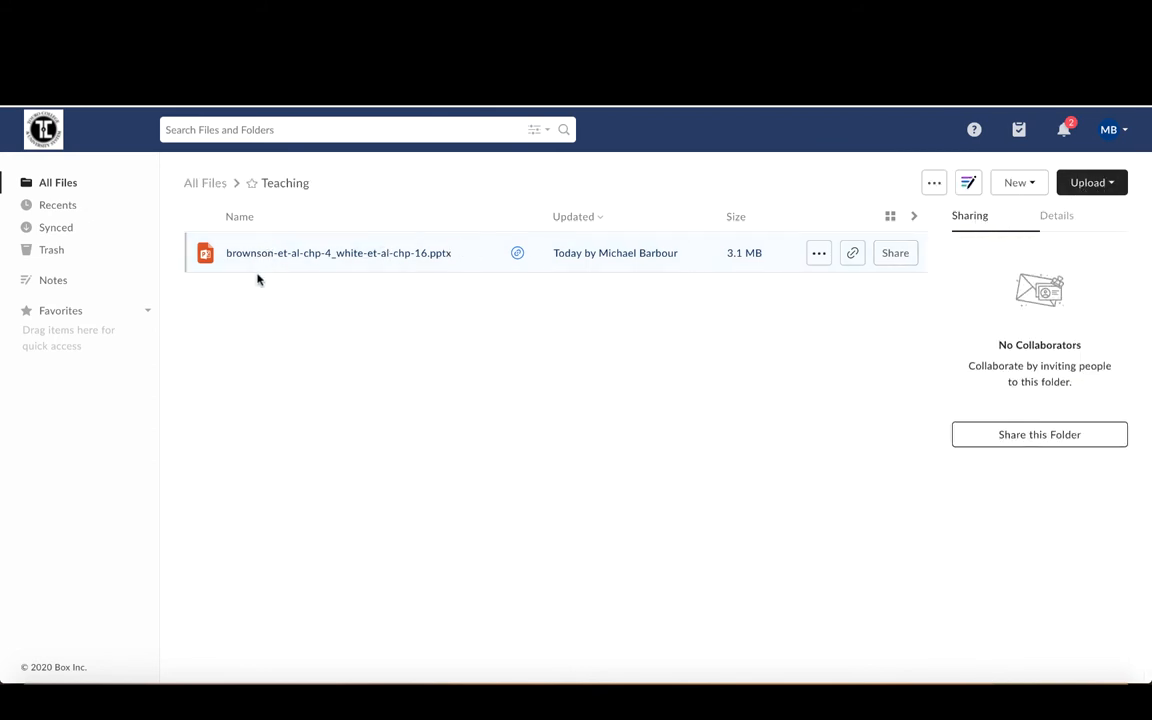
mouse_move(192, 310)
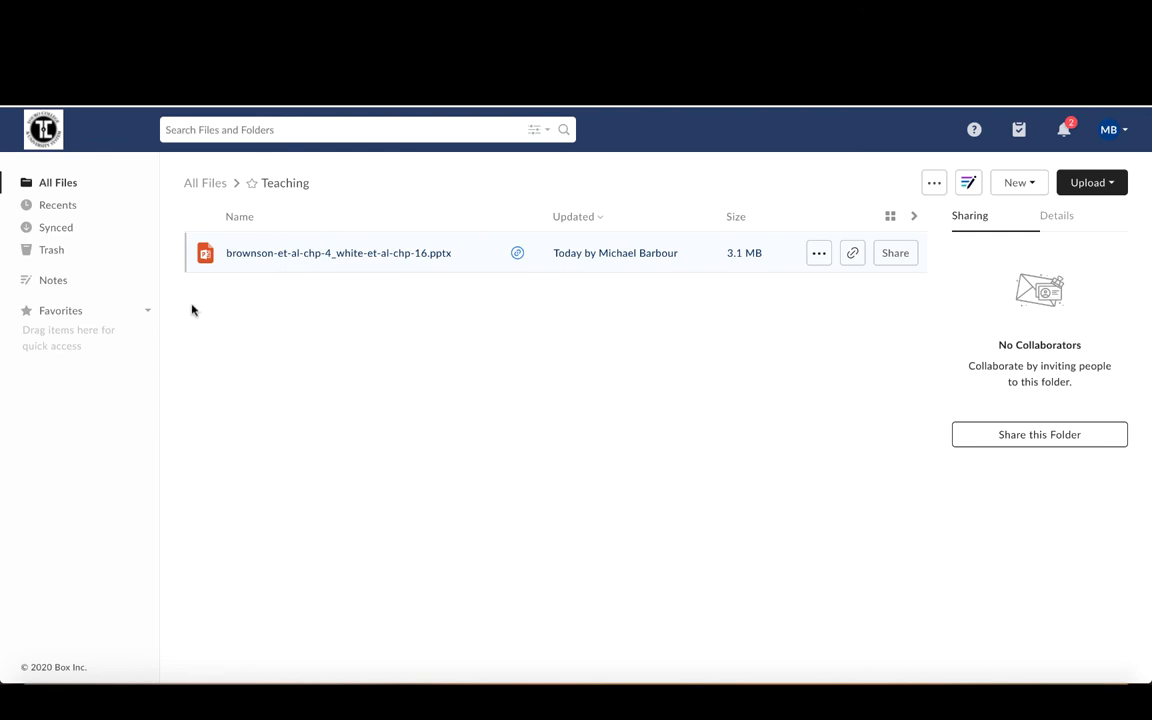
mouse_move(1090, 182)
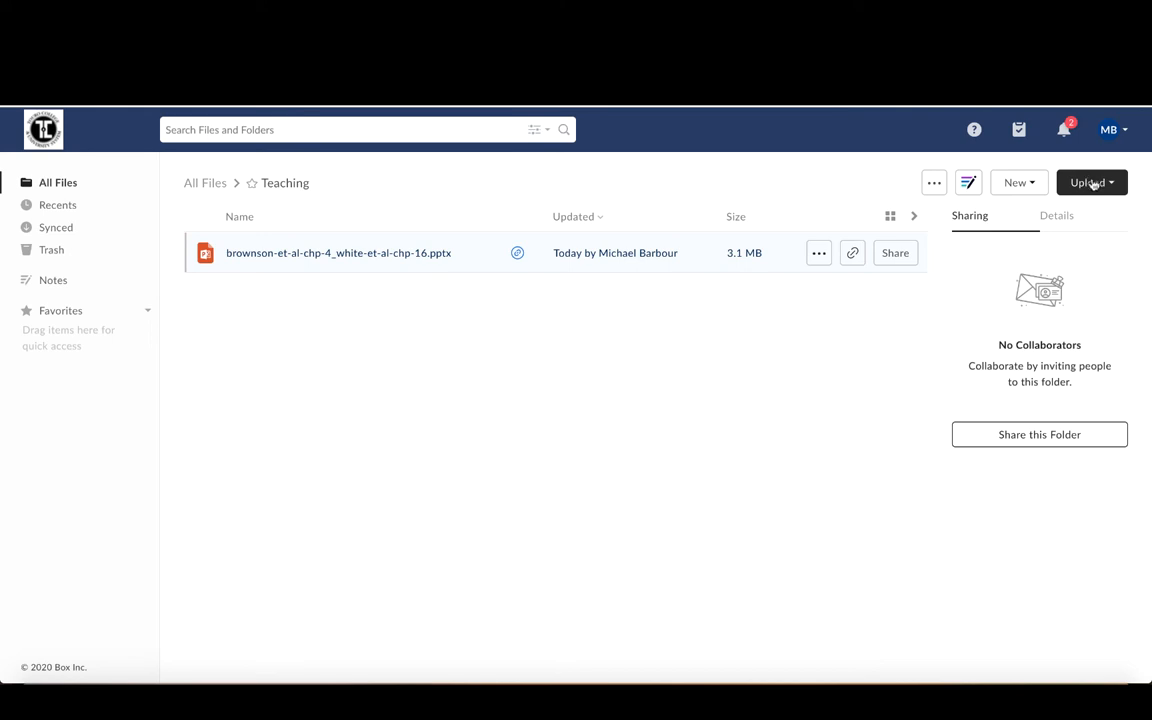
mouse_move(208, 552)
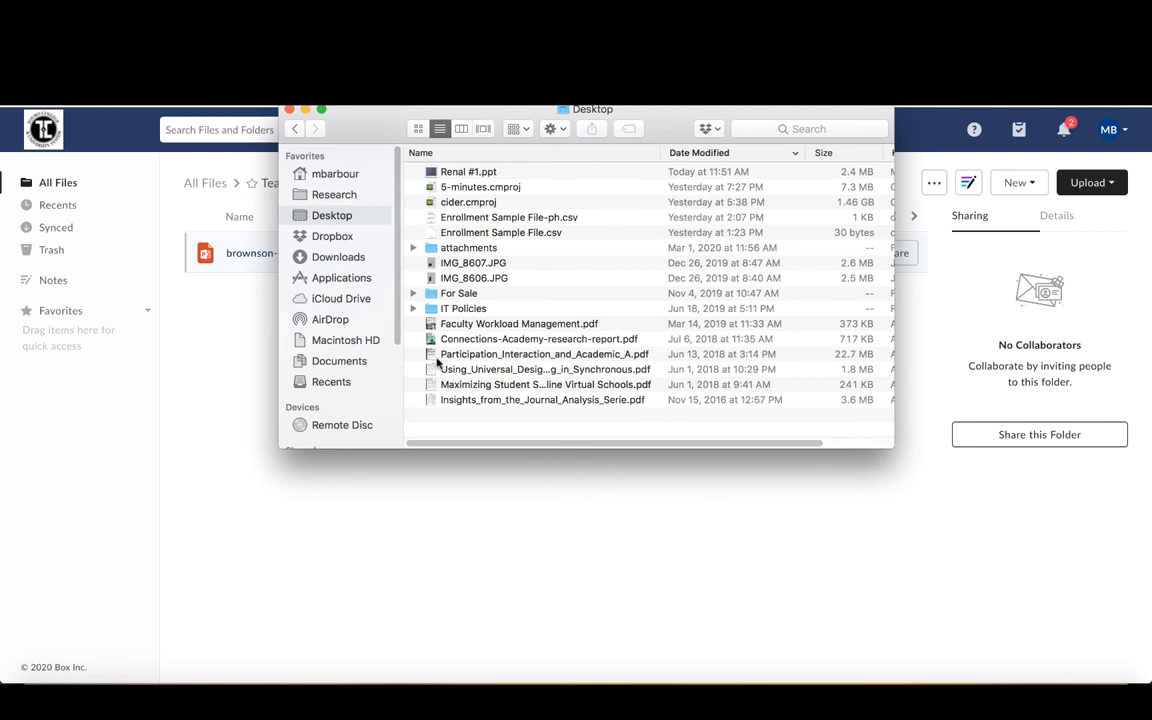
mouse_move(338, 180)
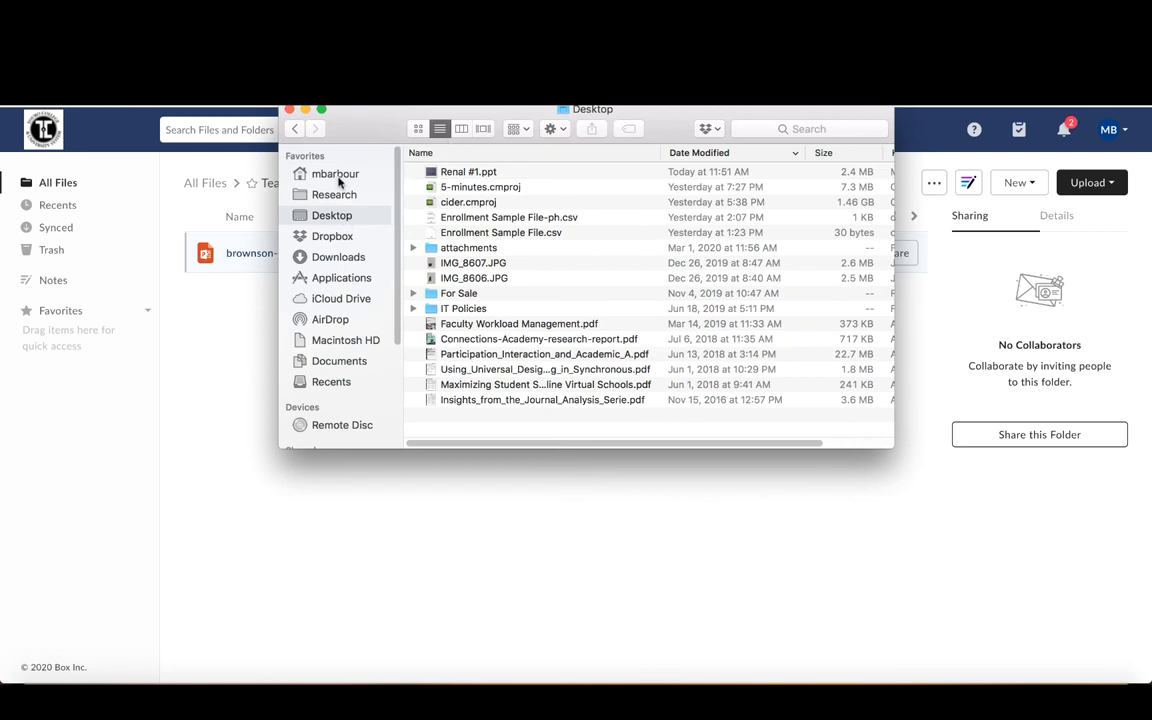
Browse from the home folder through Touro University California, Teaching and NRSC 703 to MKB PPTs.
click(336, 172)
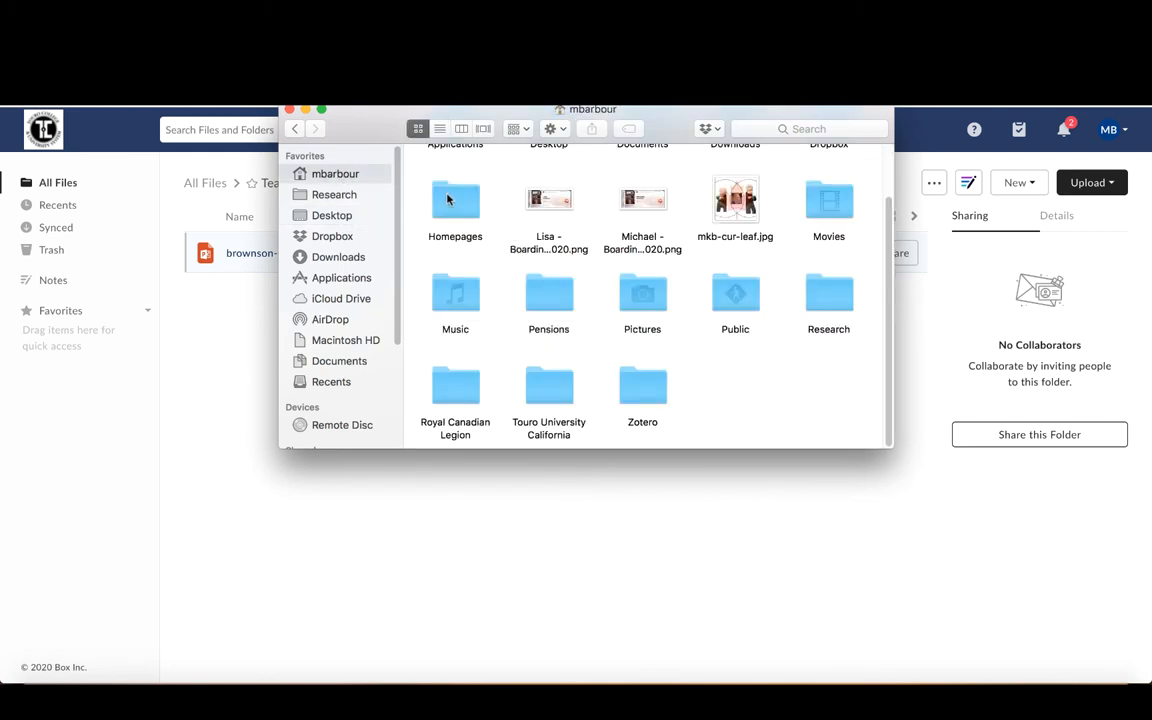
click(548, 388)
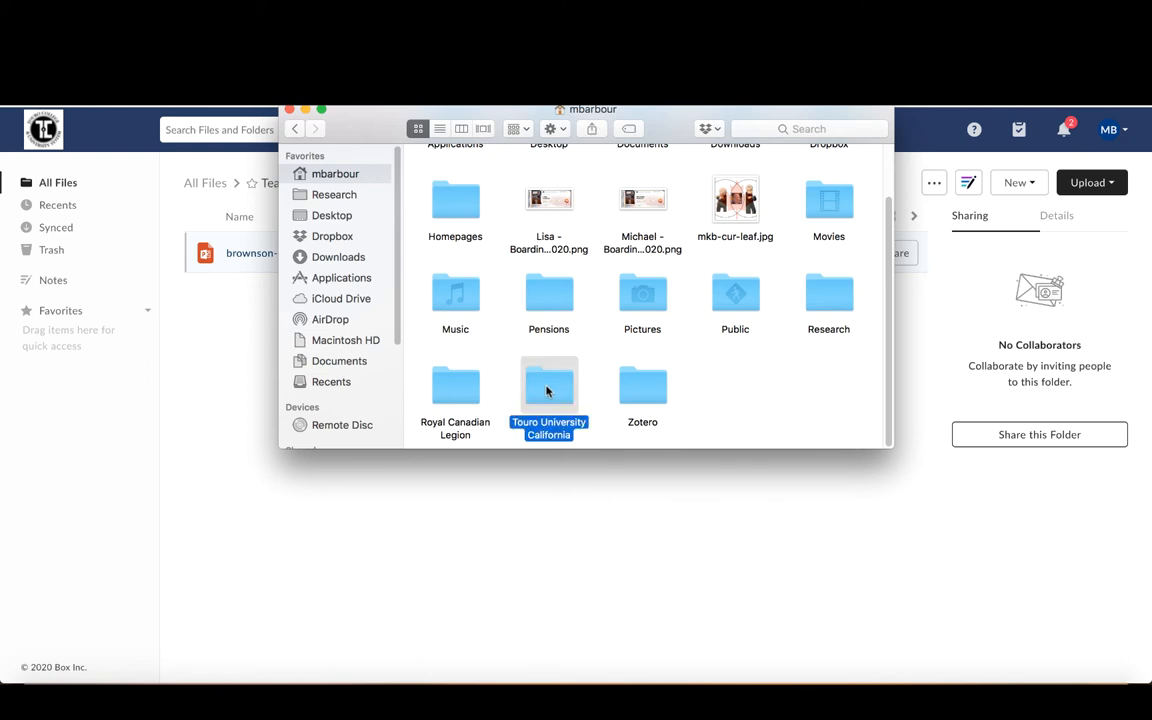
double_click(548, 390)
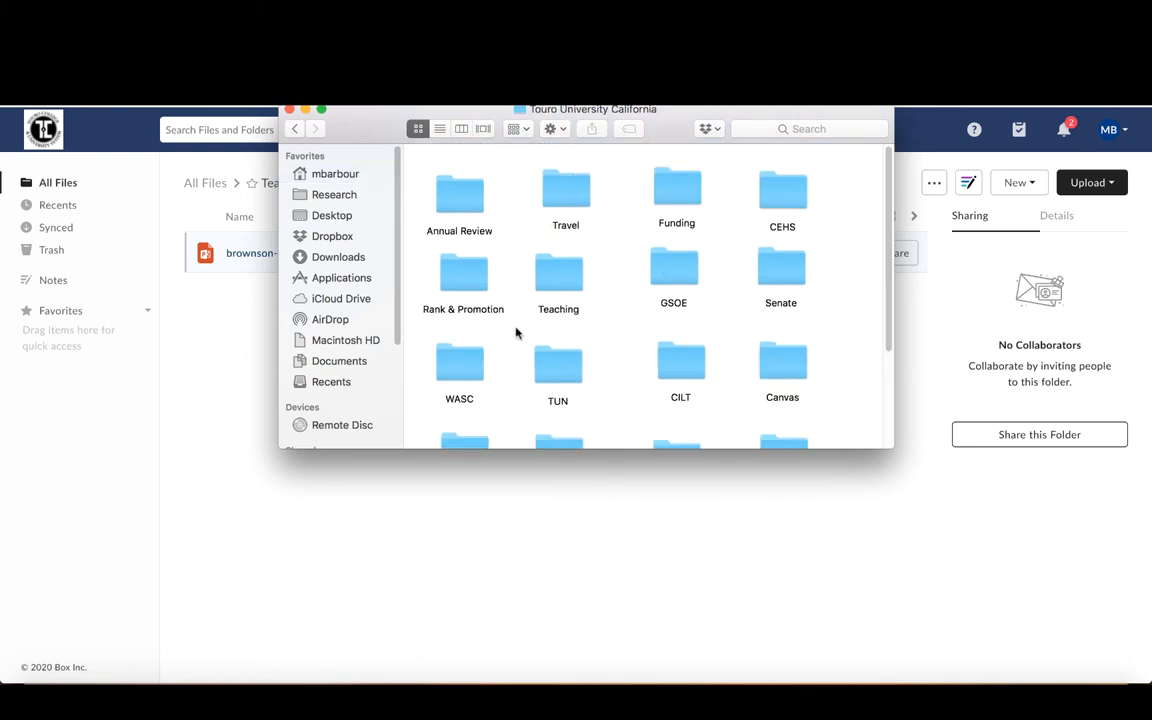
double_click(558, 278)
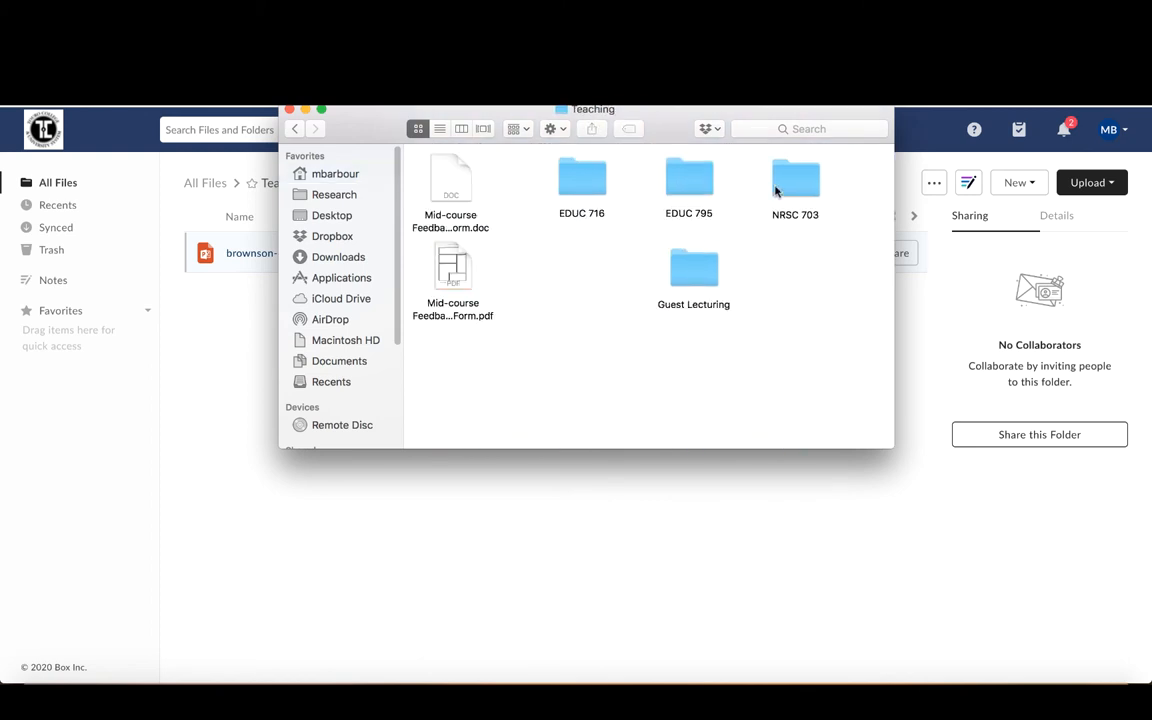
double_click(796, 178)
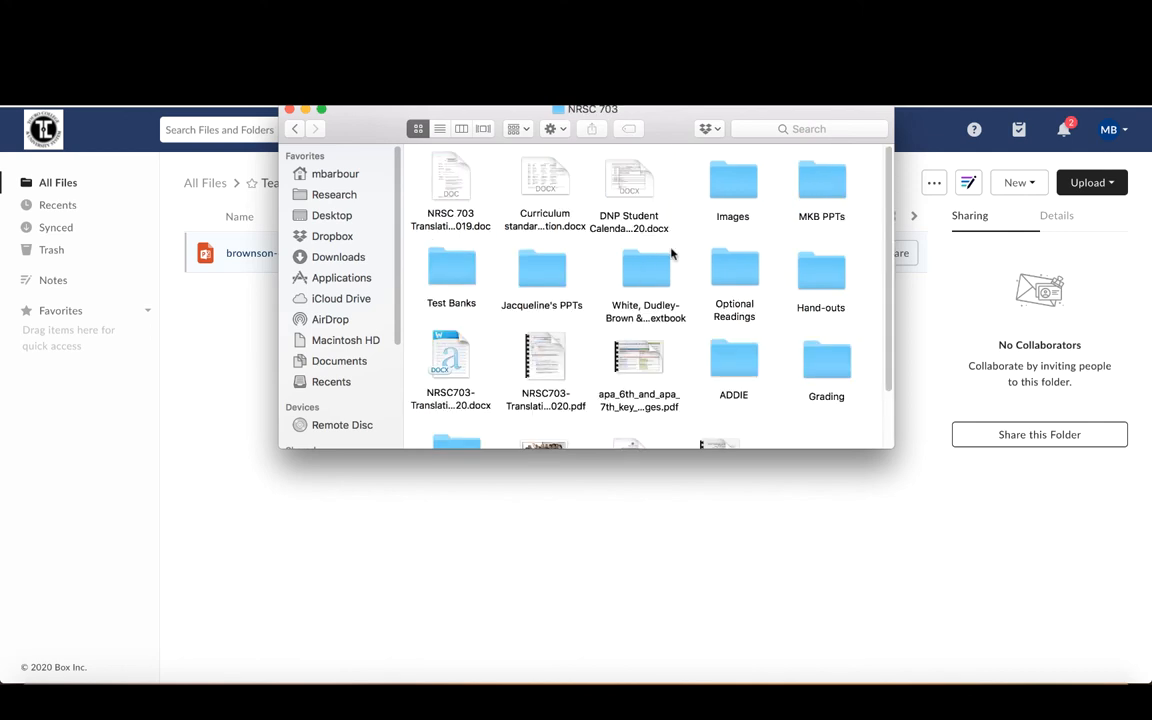
double_click(820, 184)
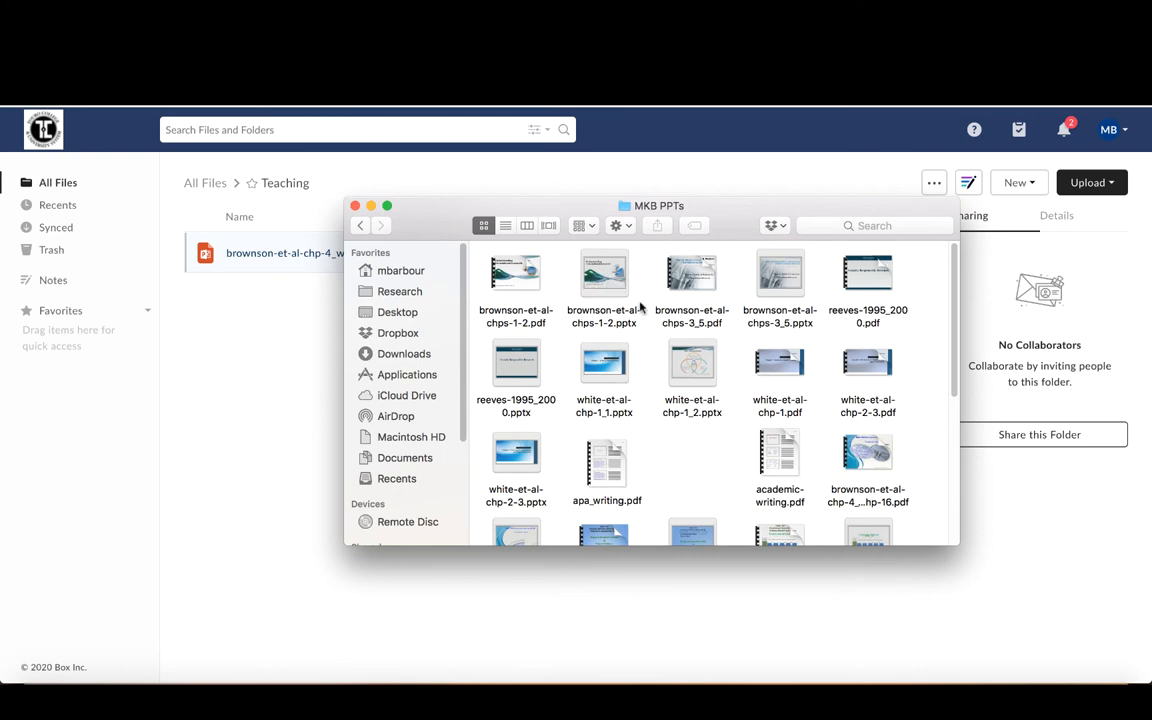
Switch to list view and select the chapter 7-13-16 and chapter 10 PowerPoint files.
click(504, 224)
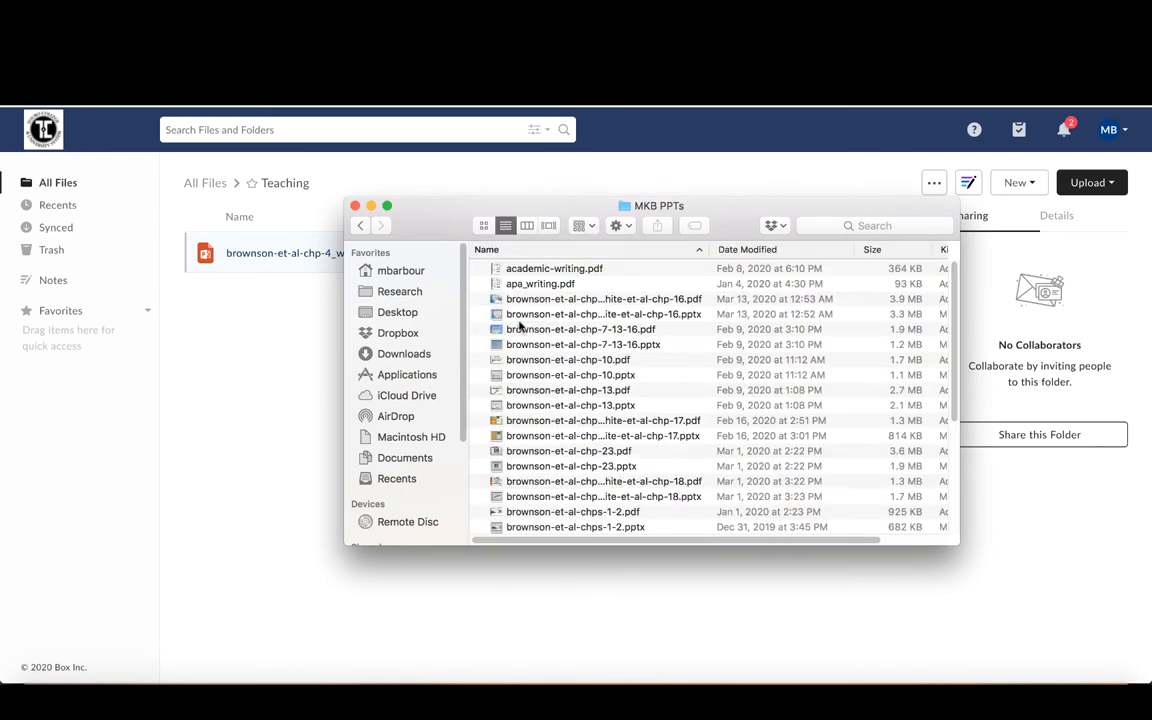
mouse_move(278, 430)
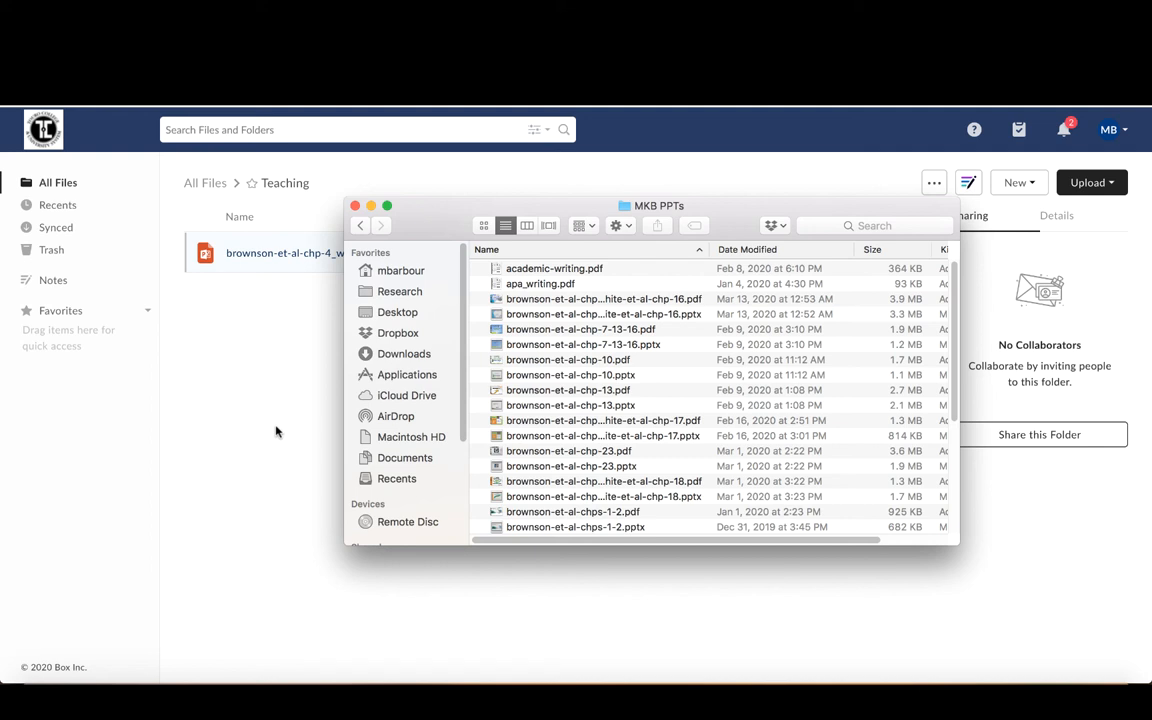
mouse_move(570, 344)
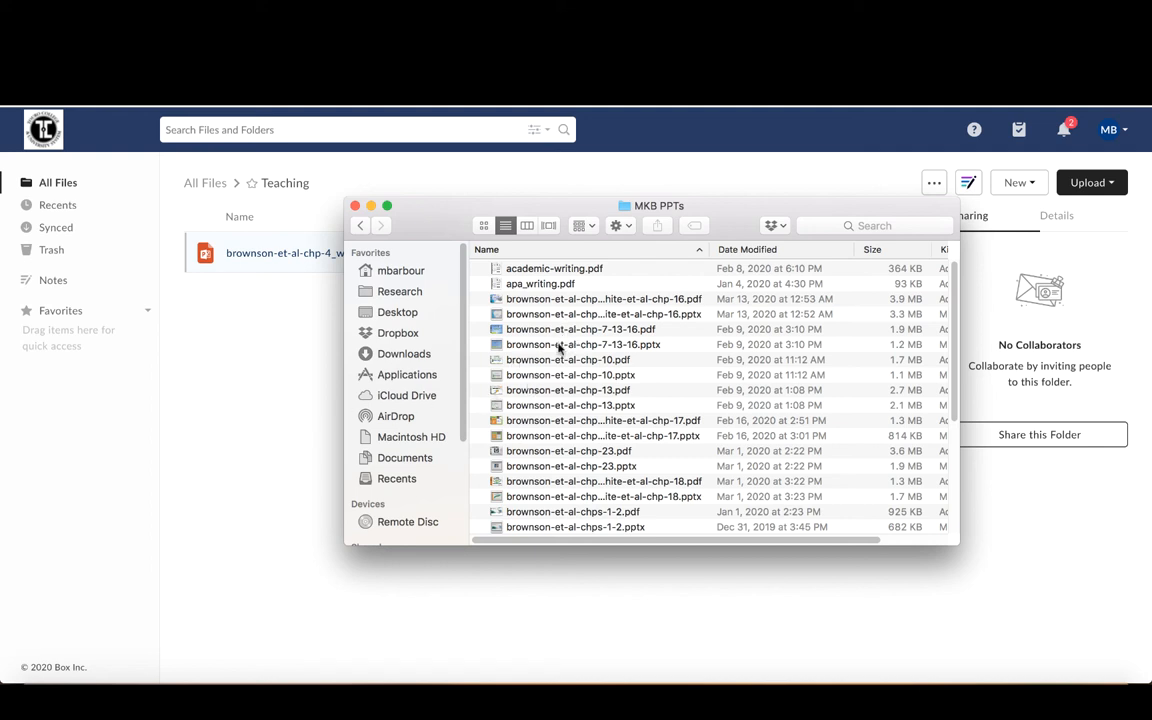
click(584, 344)
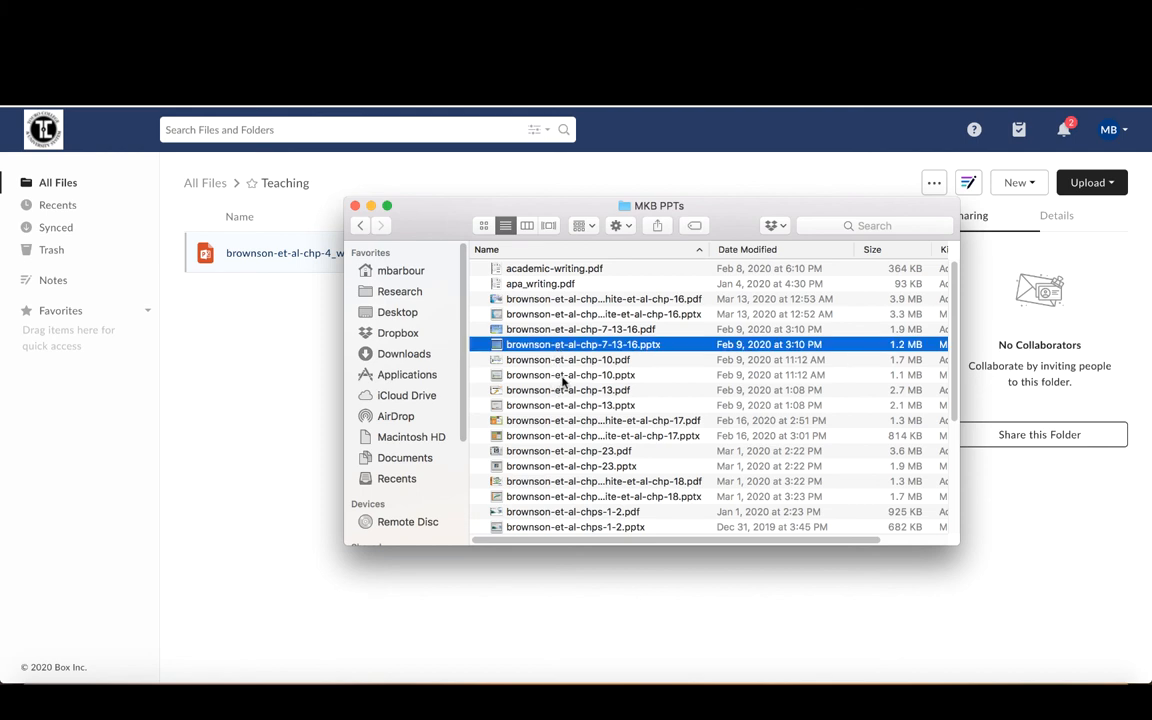
click(570, 404)
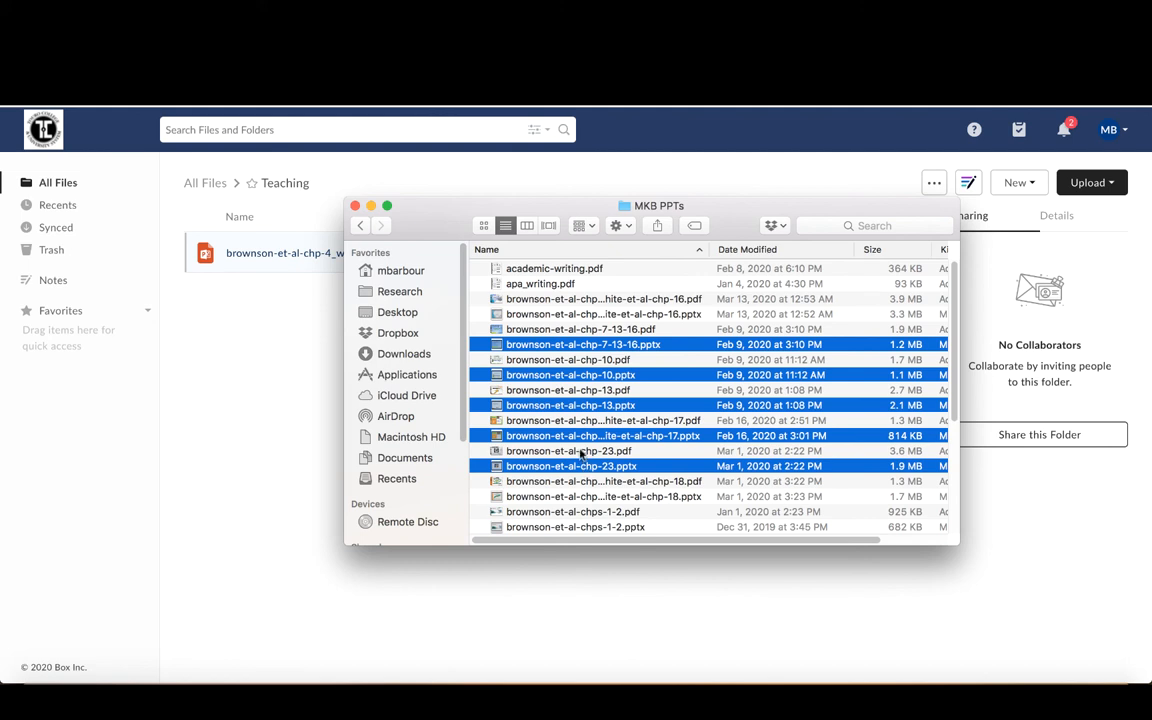
mouse_move(1010, 200)
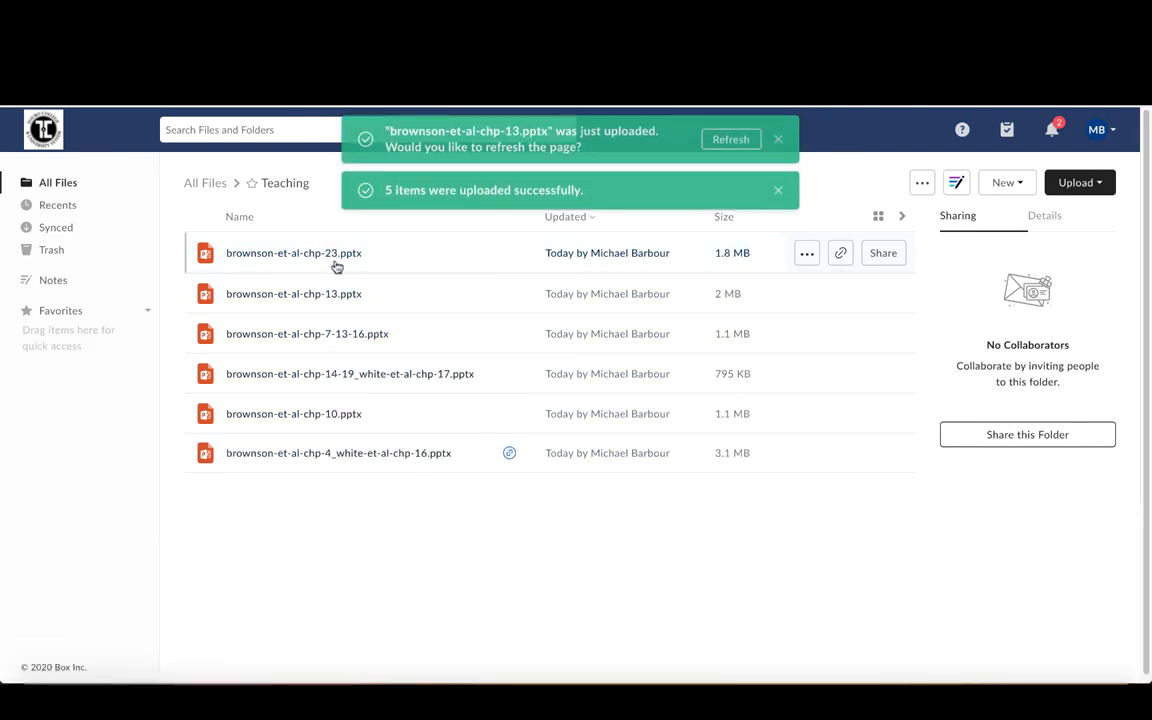
mouse_move(294, 292)
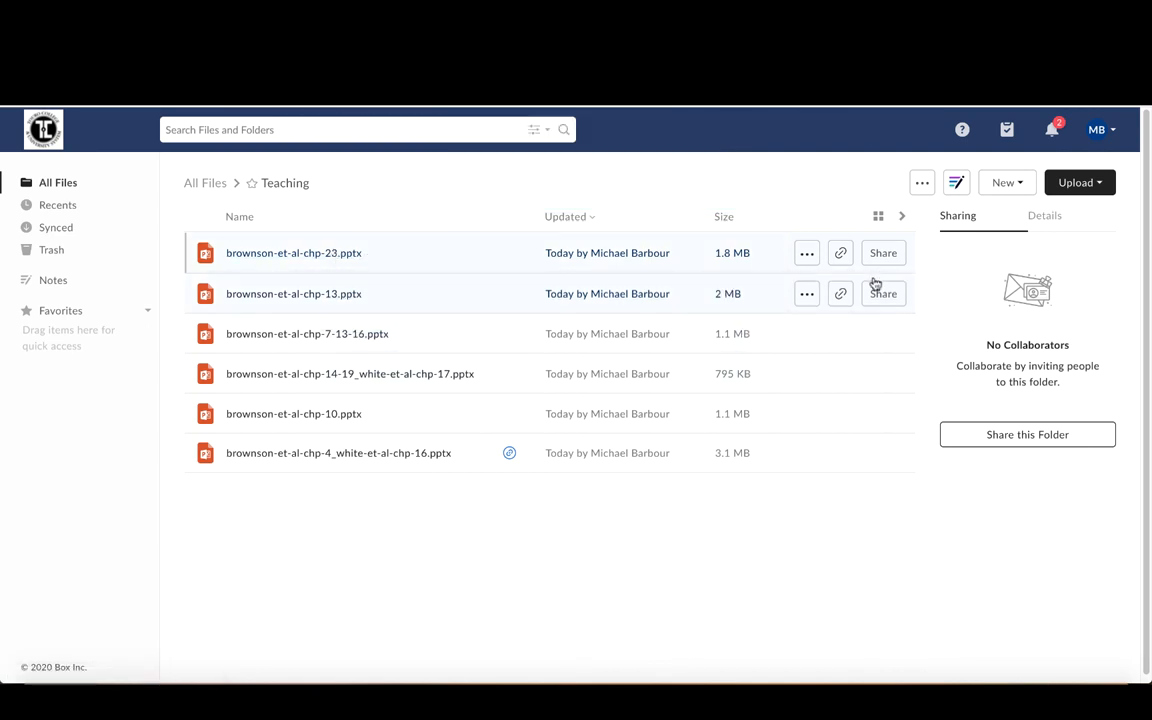
mouse_move(500, 528)
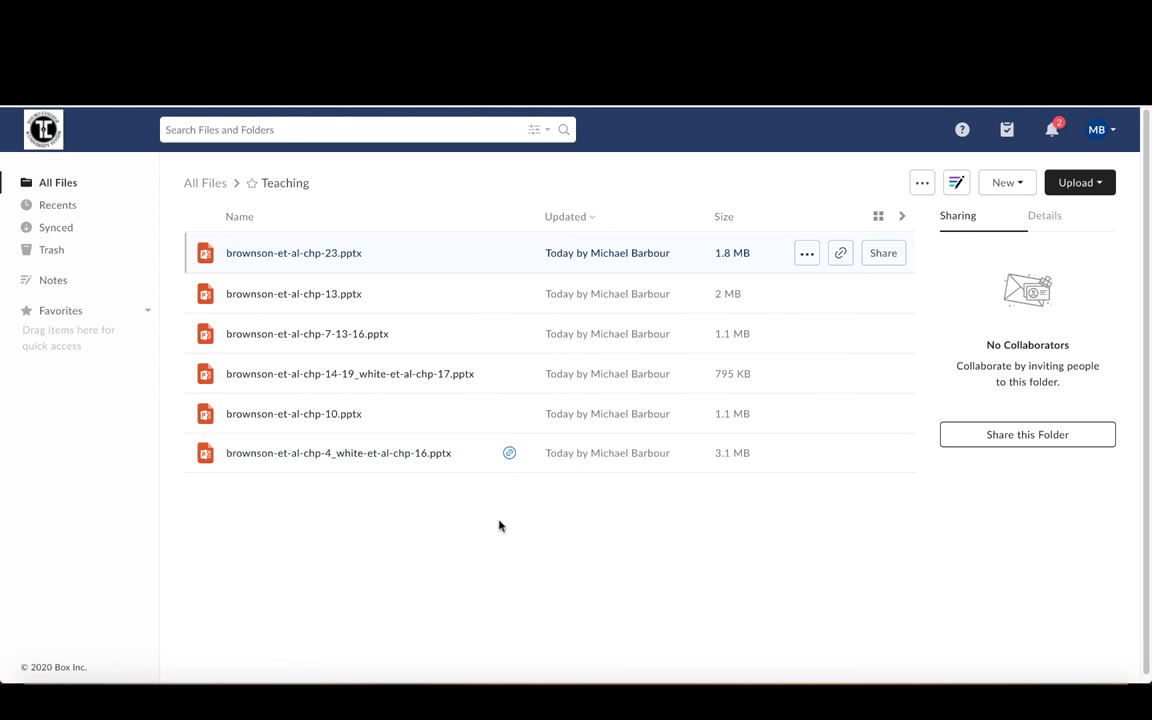